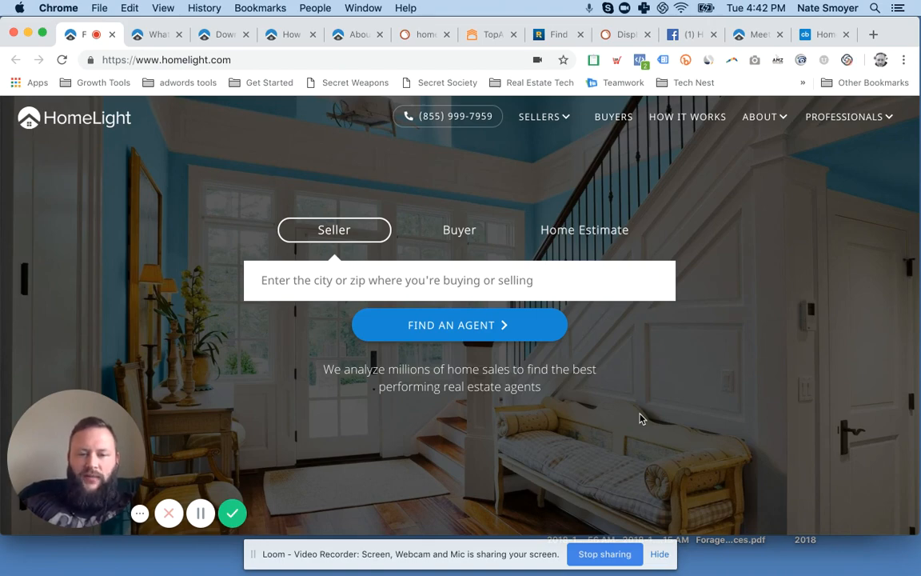
Step: Finish skimming the current page and bring up the How HomeLight Works page
{"action": "scroll", "scroll_direction": "down", "scroll_amount": 3}
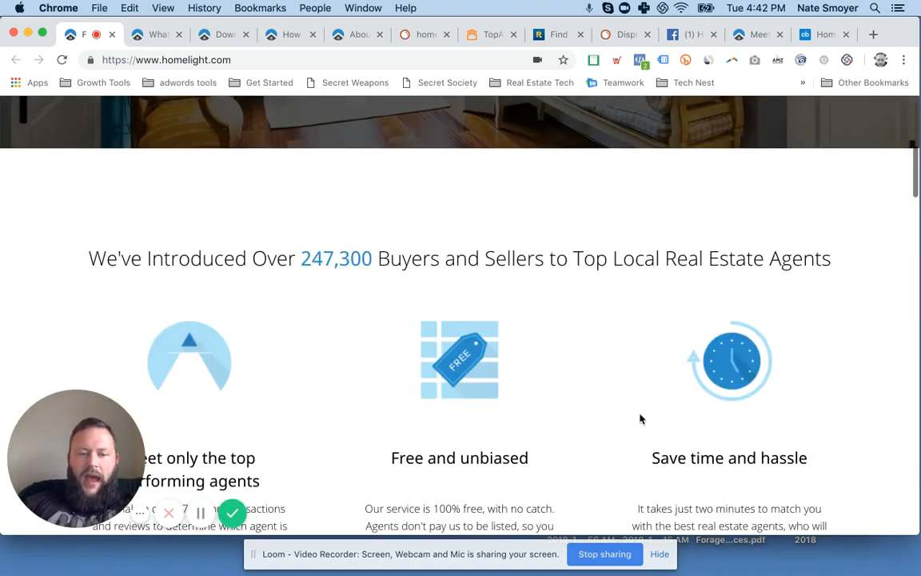
{"action": "scroll", "scroll_direction": "down", "scroll_amount": 3}
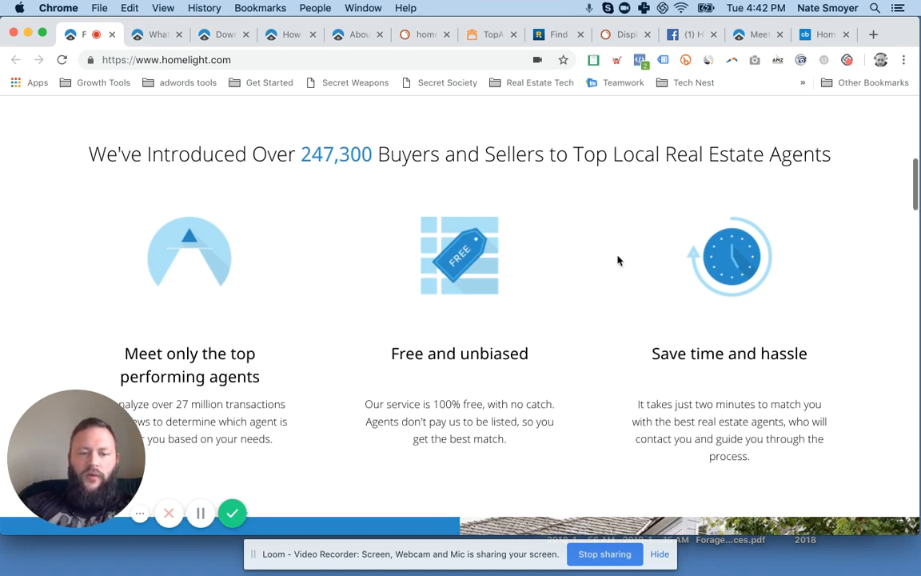
{"action": "scroll", "scroll_direction": "down", "scroll_amount": 3}
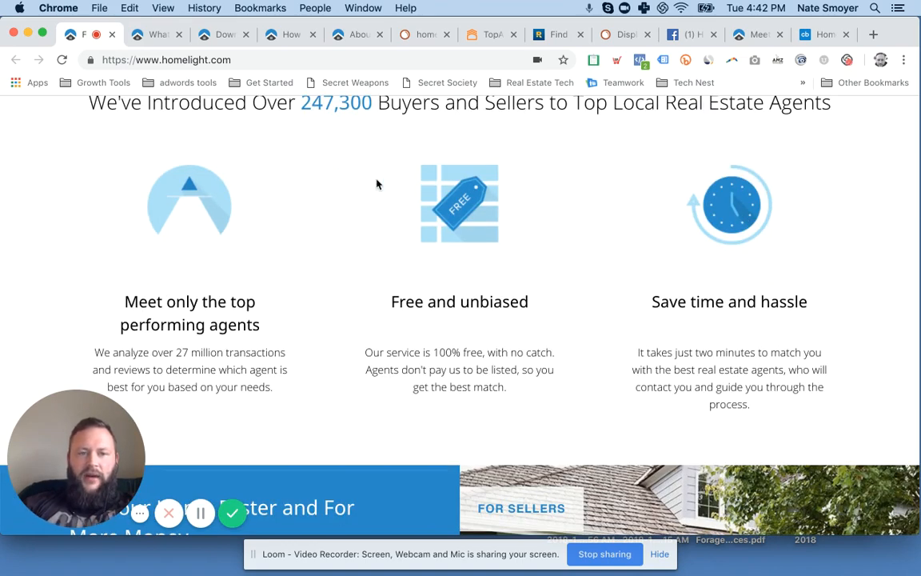
{"action": "scroll", "scroll_direction": "up", "scroll_amount": 3}
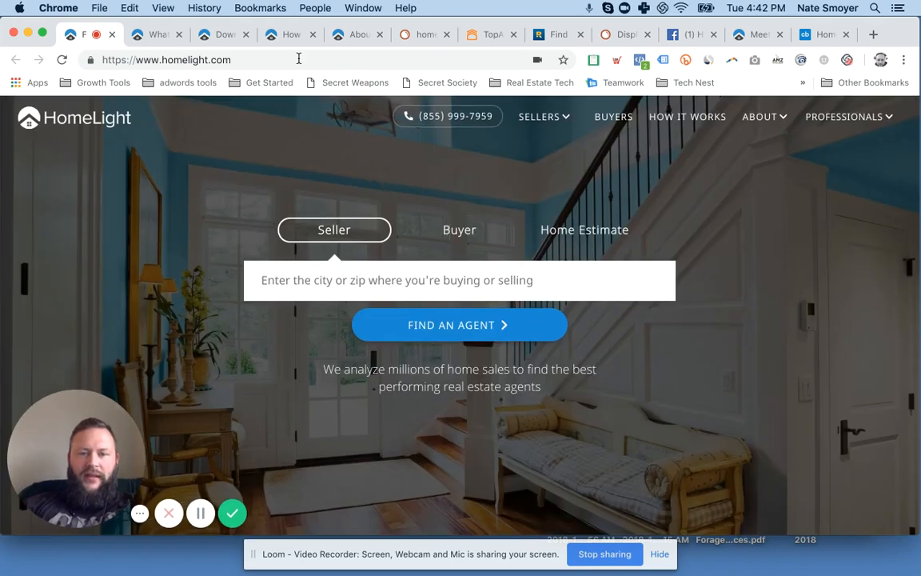
{"action": "left_click", "coordinate": [686, 116]}
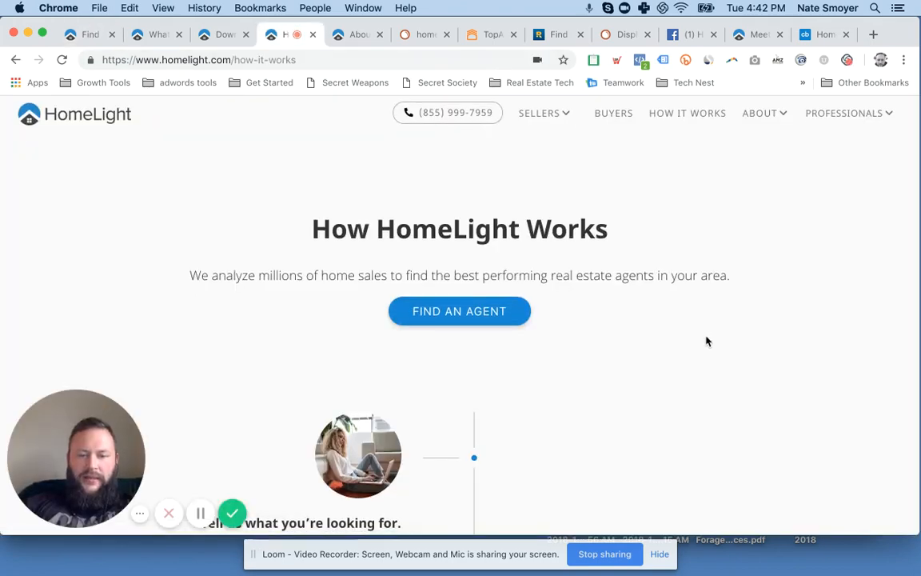
Step: Read down through the How It Works steps on matching with top agents
{"action": "scroll", "scroll_direction": "down", "scroll_amount": 3}
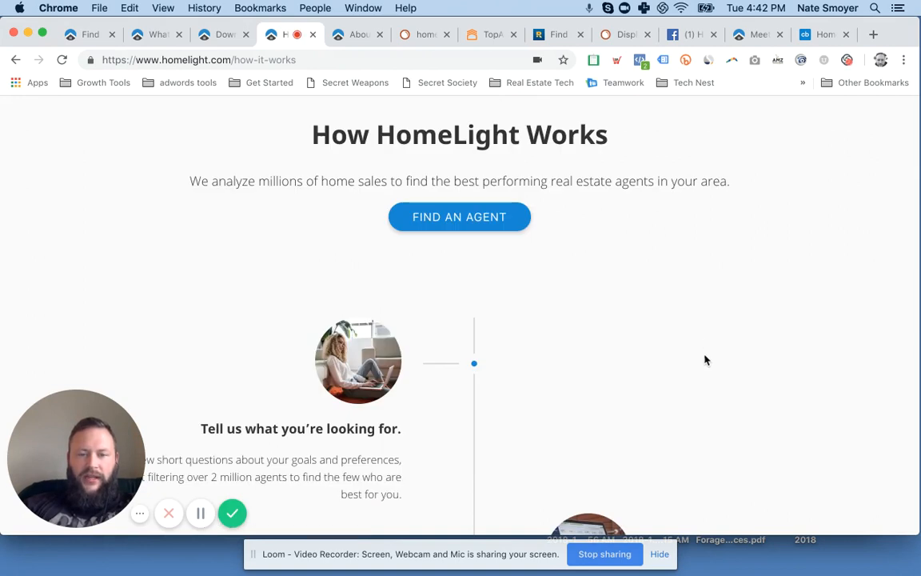
{"action": "scroll", "scroll_direction": "down", "scroll_amount": 3}
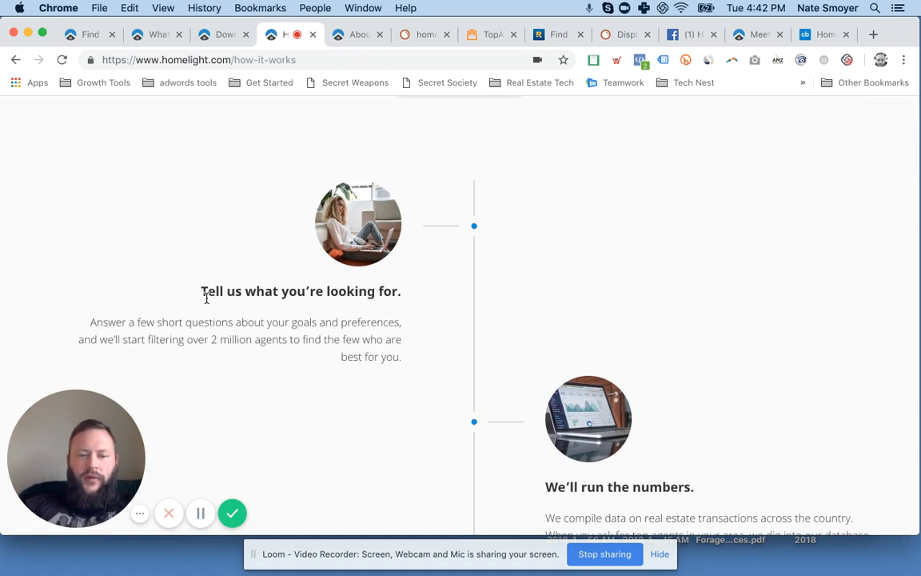
{"action": "scroll", "scroll_direction": "down", "scroll_amount": 3}
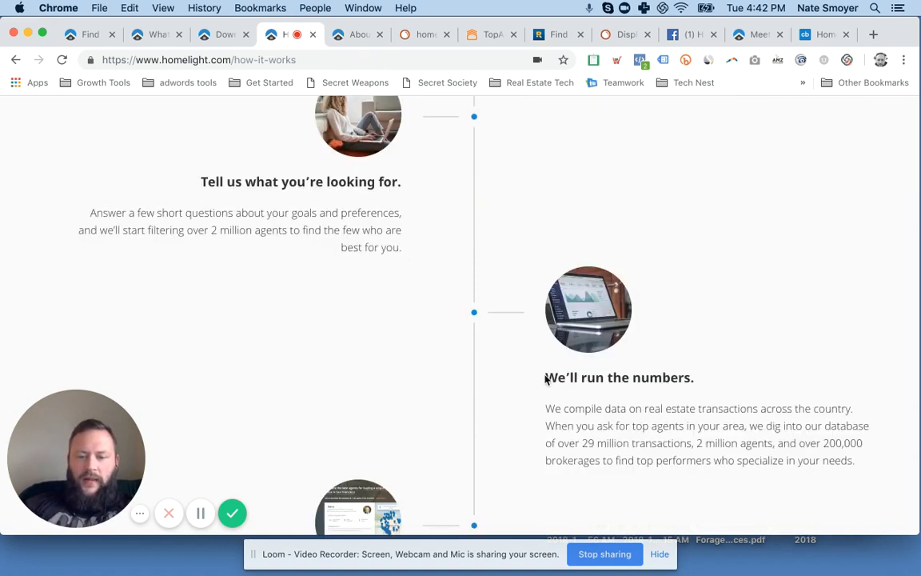
{"action": "scroll", "scroll_direction": "down", "scroll_amount": 3}
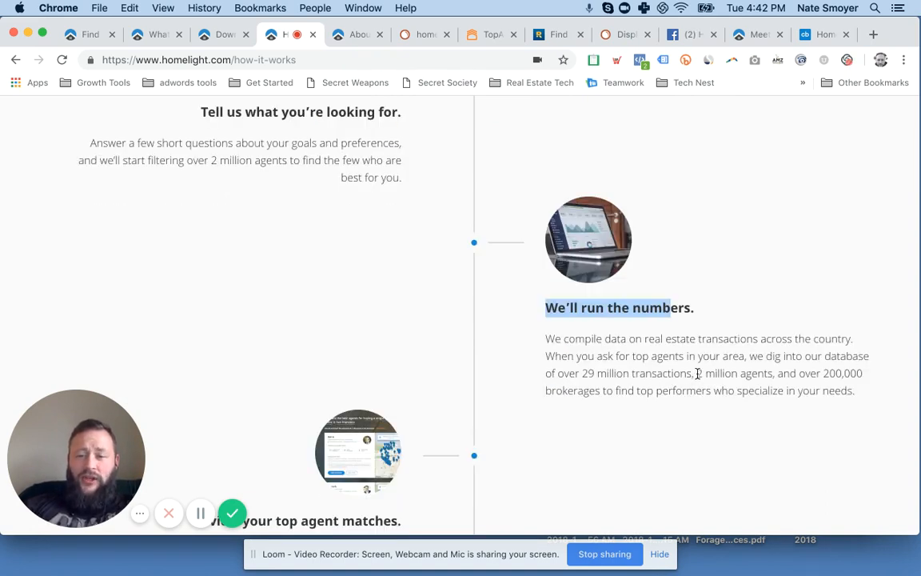
{"action": "scroll", "scroll_direction": "down", "scroll_amount": 3}
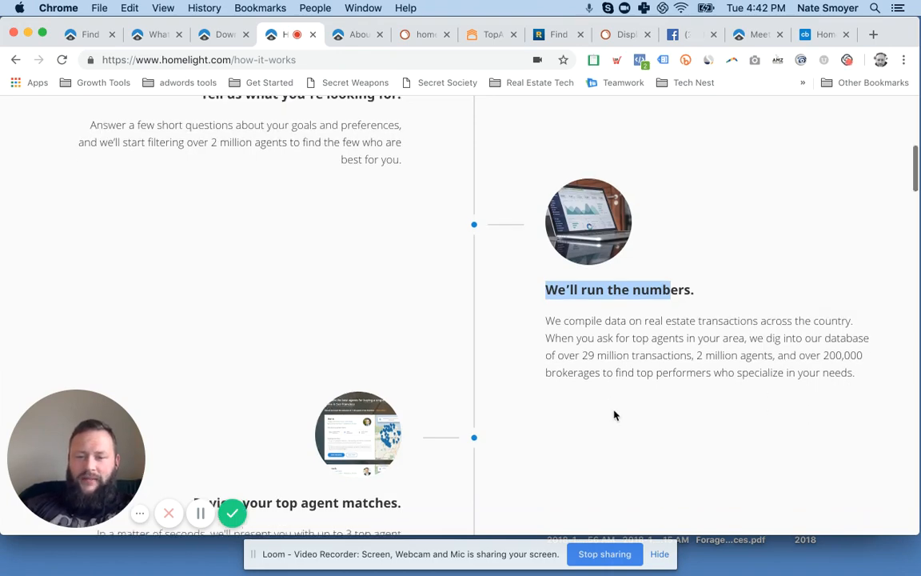
{"action": "scroll", "scroll_direction": "down", "scroll_amount": 3}
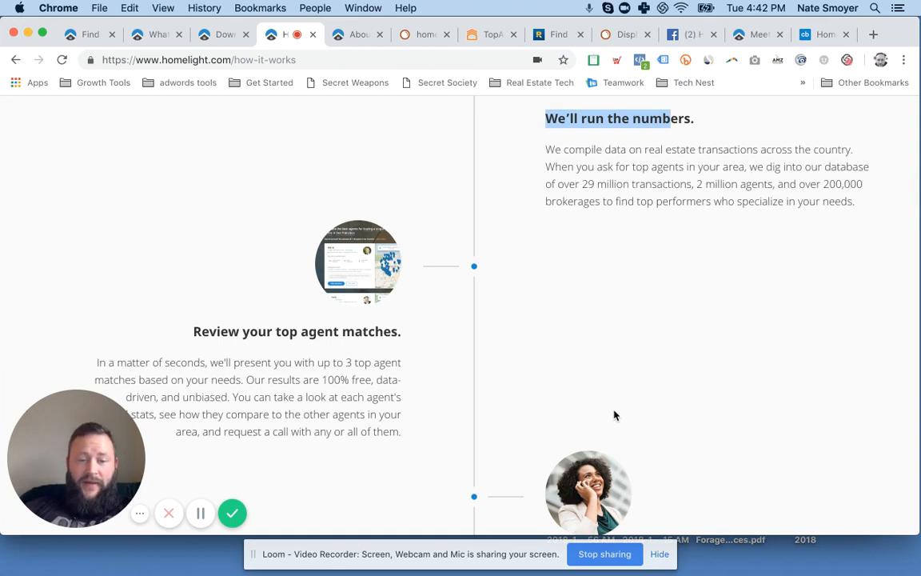
{"action": "scroll", "scroll_direction": "down", "scroll_amount": 3}
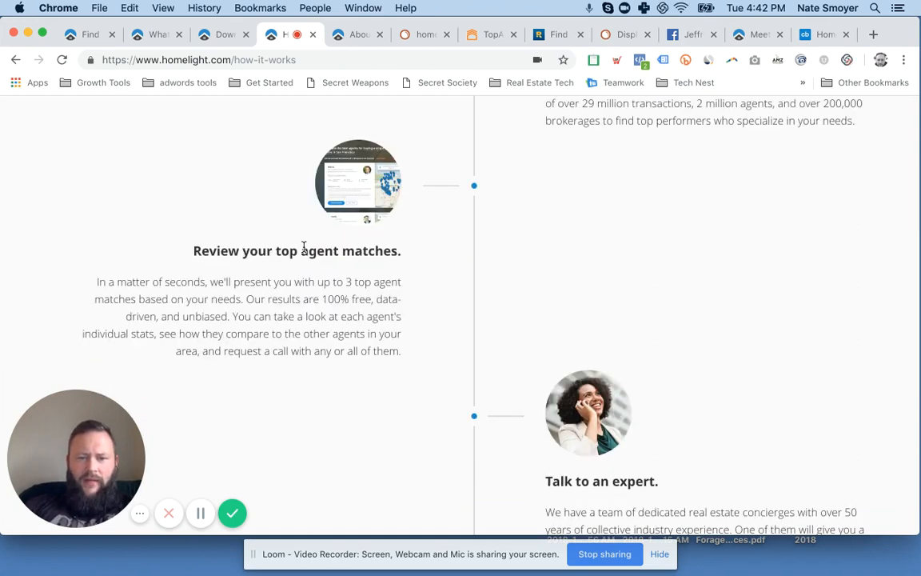
{"action": "mouse_move", "coordinate": [276, 246]}
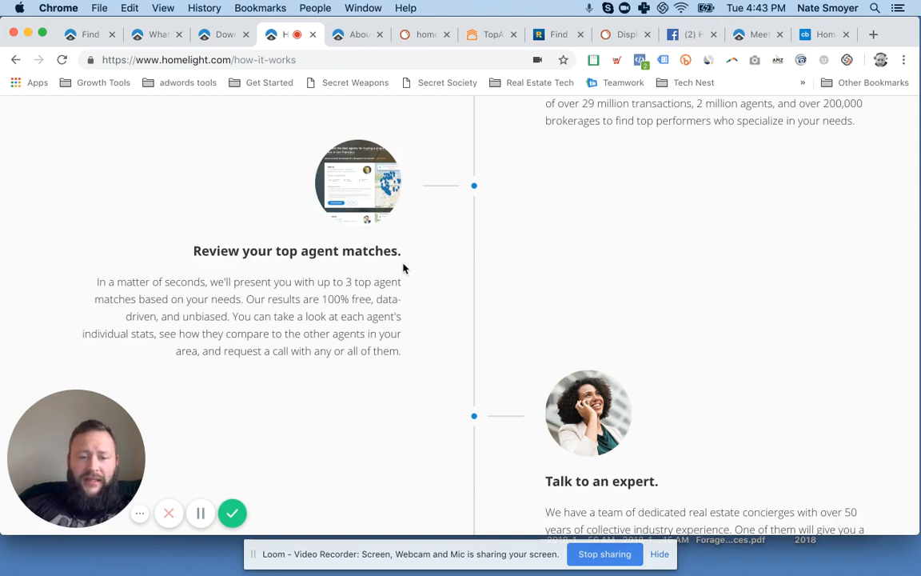
Step: Highlight the 3 top agent matches text and continue down to the Find your perfect agent banner
{"action": "left_click_drag", "start_coordinate": [346, 281], "coordinate": [391, 299]}
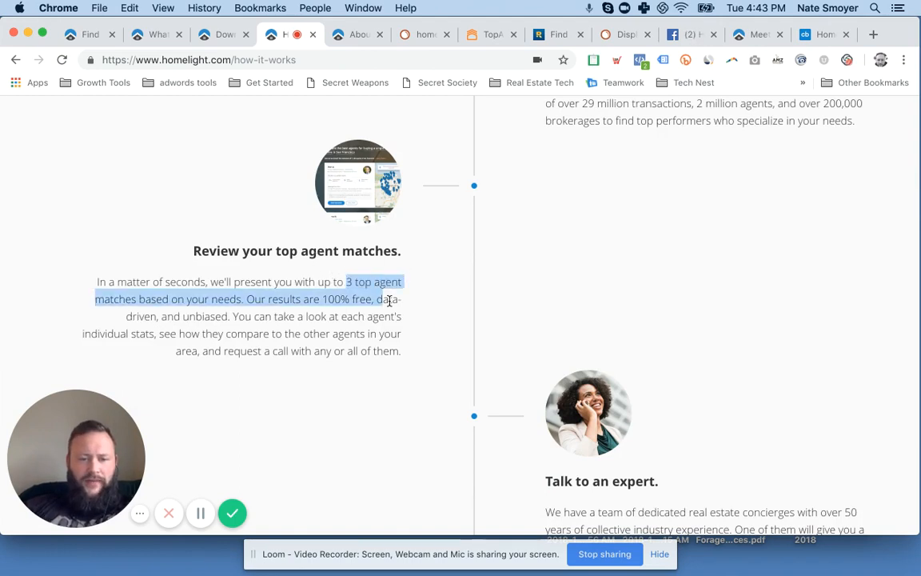
{"action": "scroll", "scroll_direction": "down", "scroll_amount": 3}
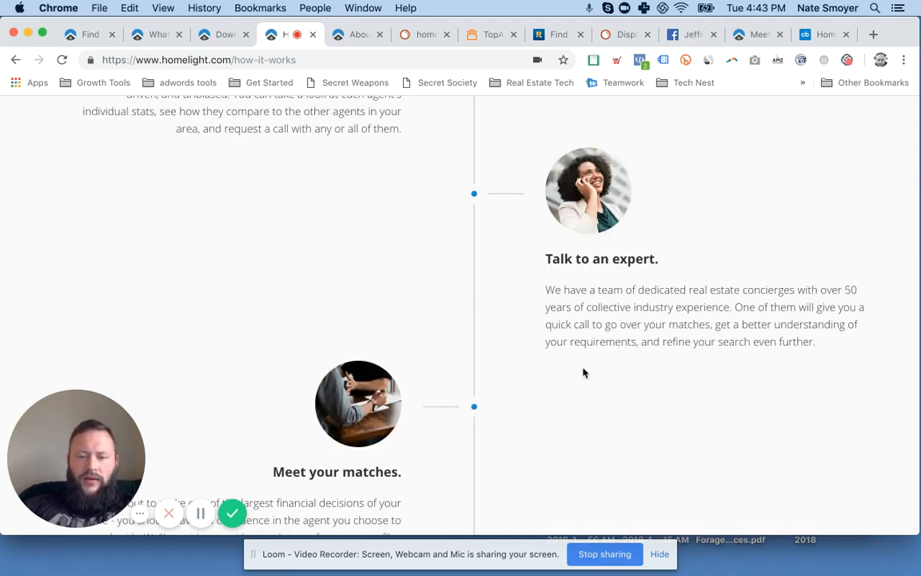
{"action": "scroll", "scroll_direction": "down", "scroll_amount": 3}
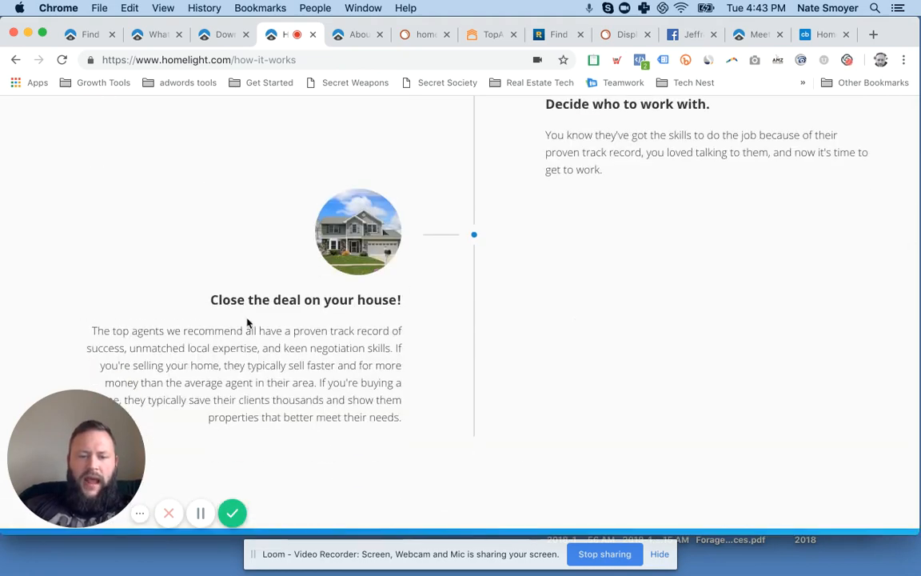
{"action": "scroll", "scroll_direction": "down", "scroll_amount": 3}
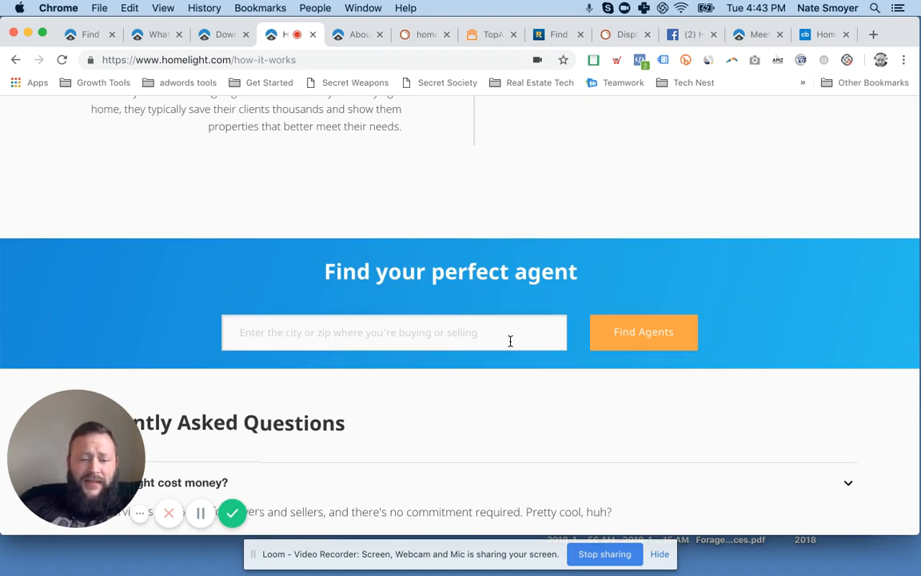
Step: Read through the Frequently Asked Questions down to the agent sign-up question
{"action": "scroll", "scroll_direction": "down", "scroll_amount": 3}
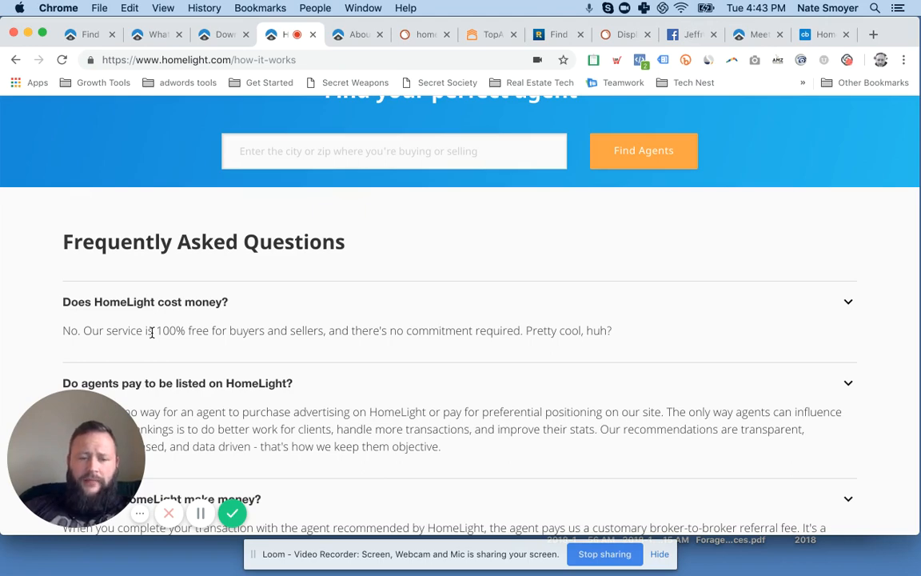
{"action": "scroll", "scroll_direction": "down", "scroll_amount": 3}
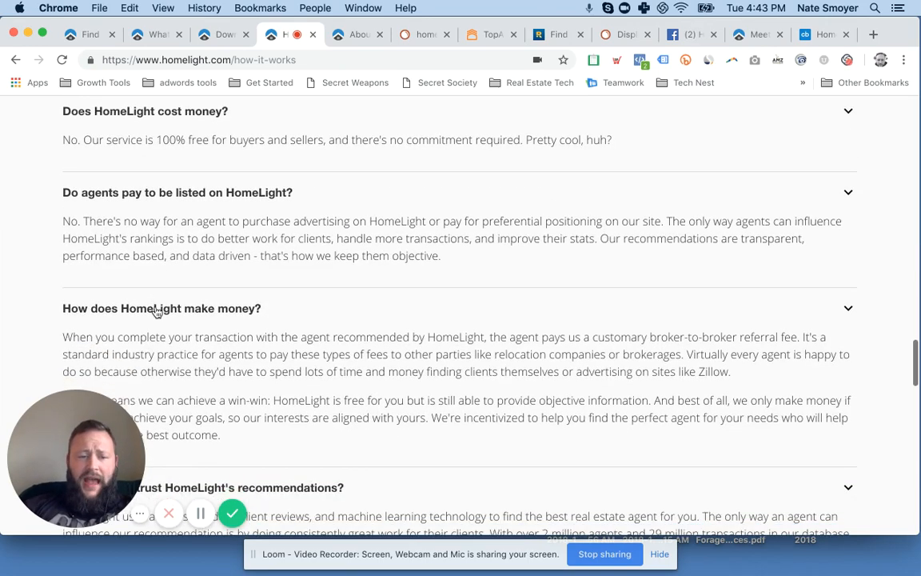
{"action": "scroll", "scroll_direction": "down", "scroll_amount": 3}
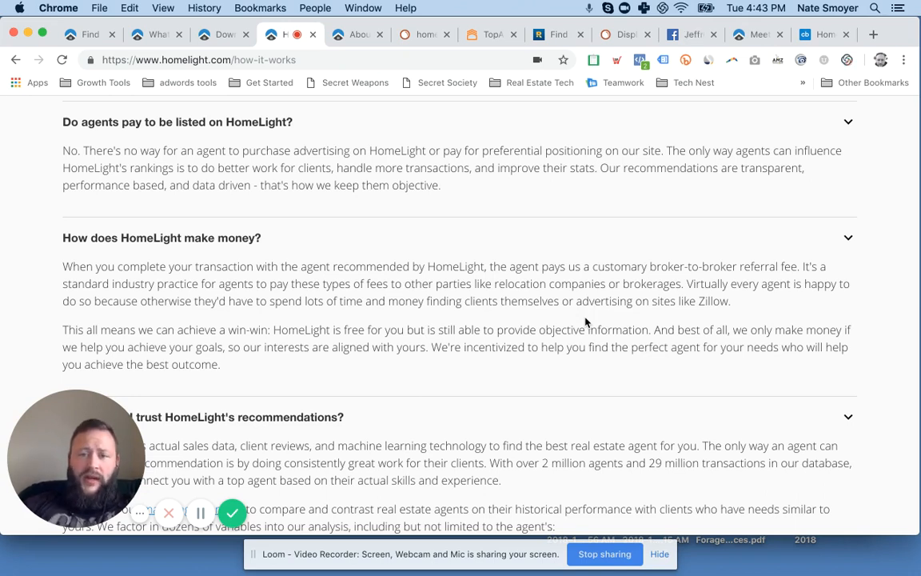
{"action": "scroll", "scroll_direction": "down", "scroll_amount": 3}
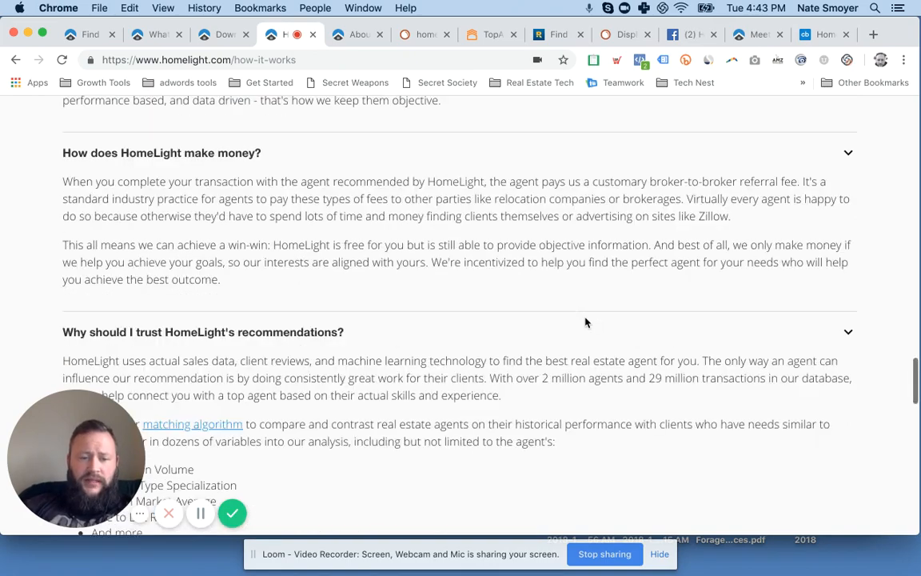
{"action": "scroll", "scroll_direction": "down", "scroll_amount": 3}
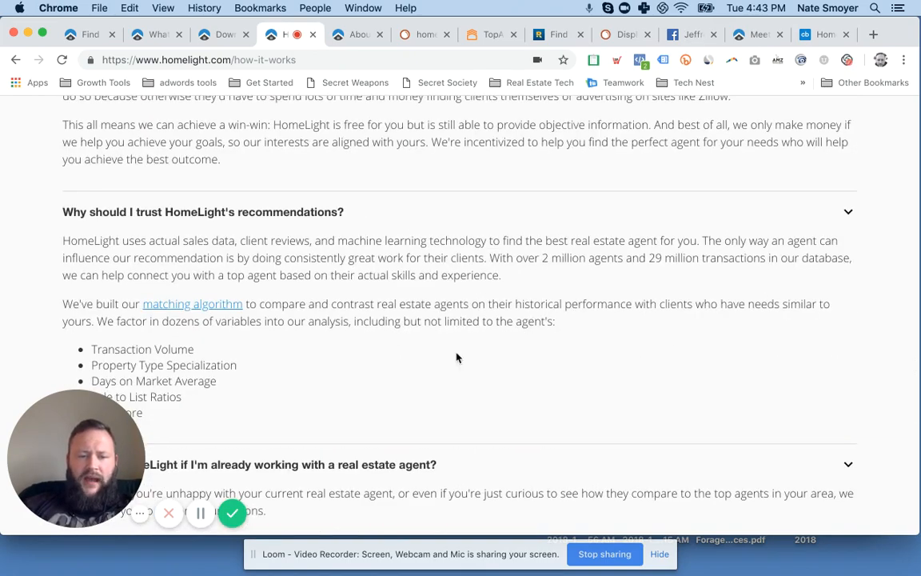
{"action": "scroll", "scroll_direction": "down", "scroll_amount": 3}
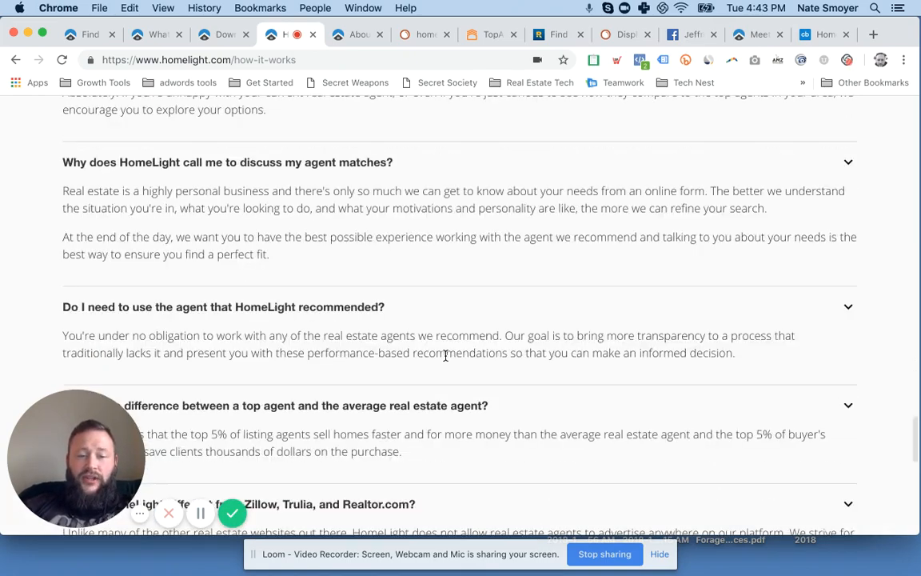
{"action": "scroll", "scroll_direction": "down", "scroll_amount": 3}
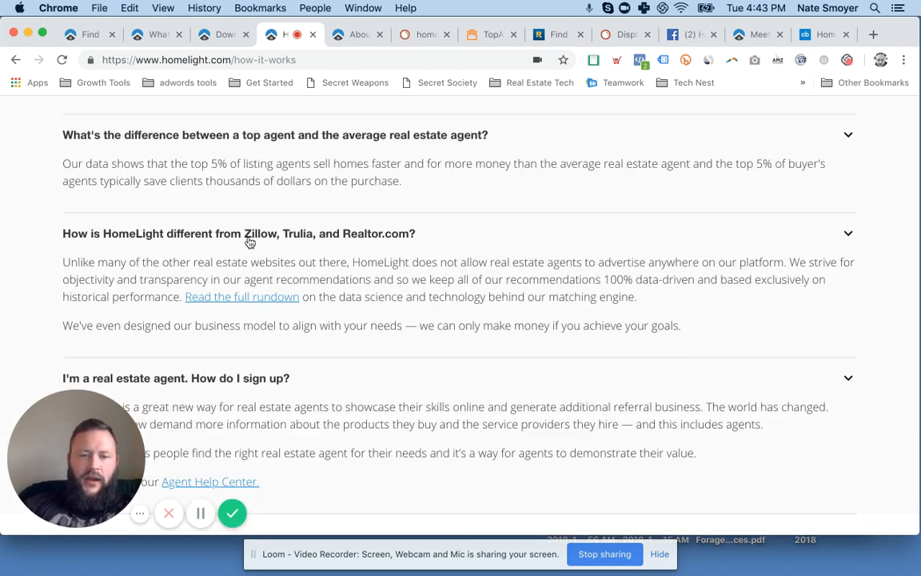
{"action": "mouse_move", "coordinate": [380, 239]}
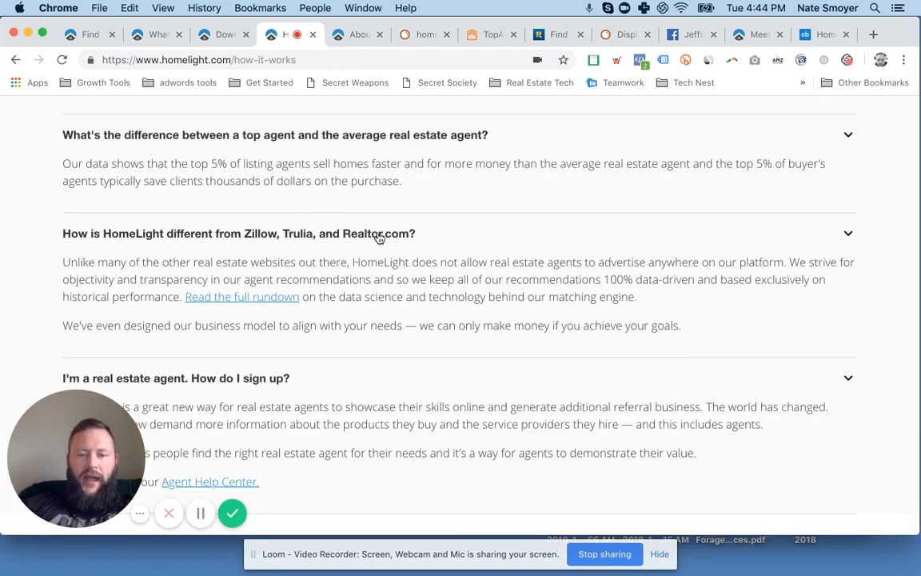
{"action": "mouse_move", "coordinate": [512, 297]}
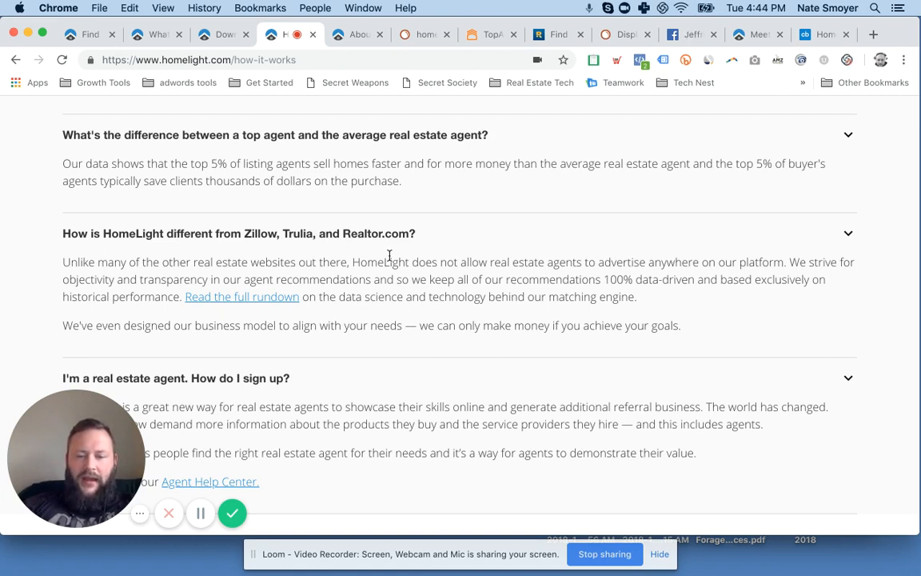
{"action": "mouse_move", "coordinate": [378, 402]}
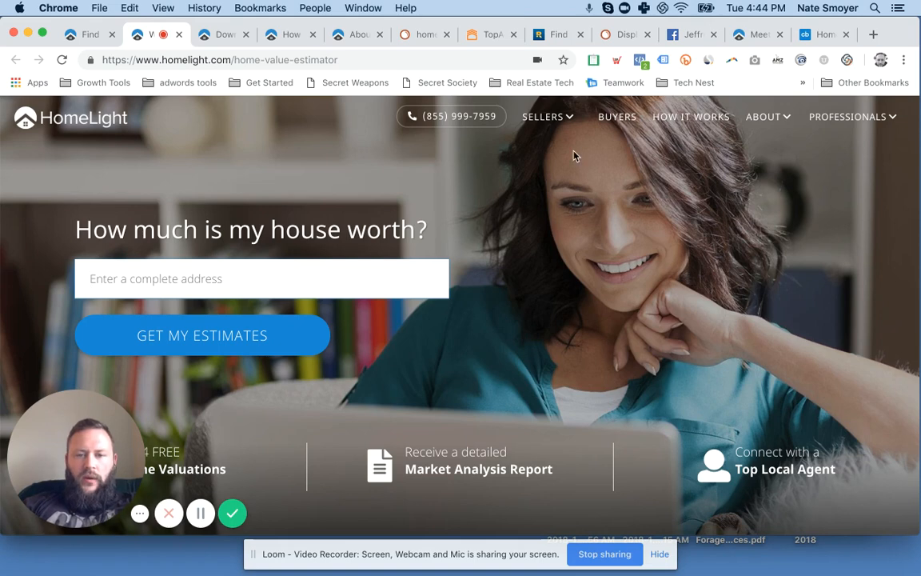
{"action": "left_click", "coordinate": [547, 116]}
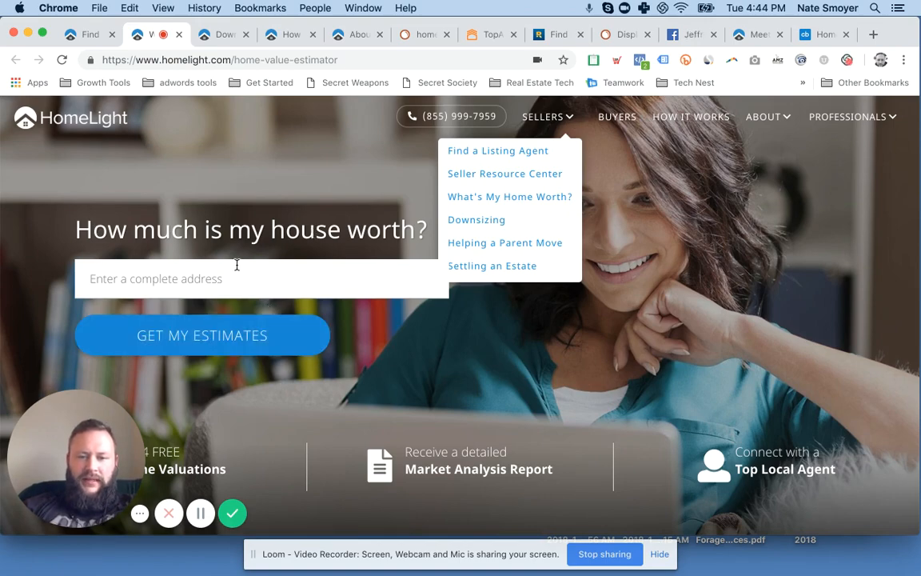
{"action": "left_click", "coordinate": [476, 219]}
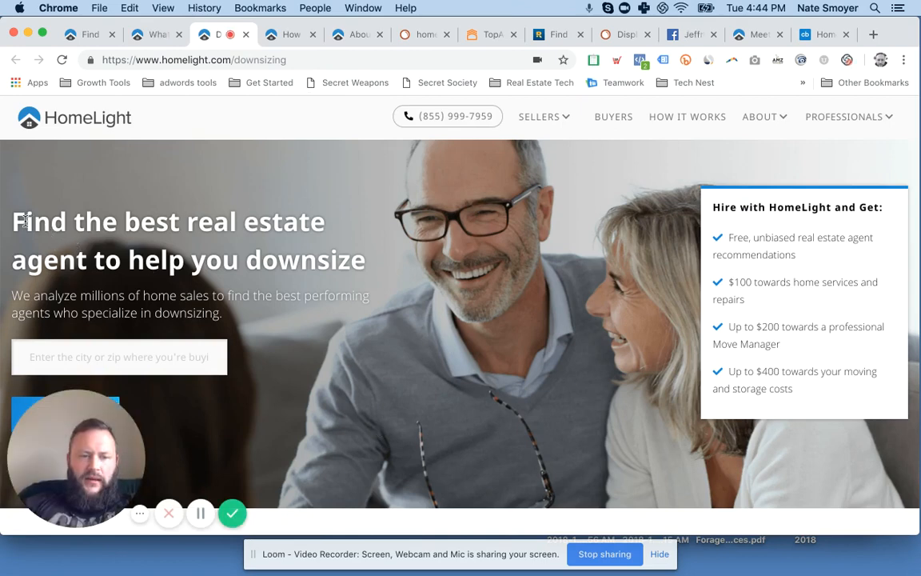
{"action": "left_click_drag", "start_coordinate": [12, 222], "coordinate": [366, 259]}
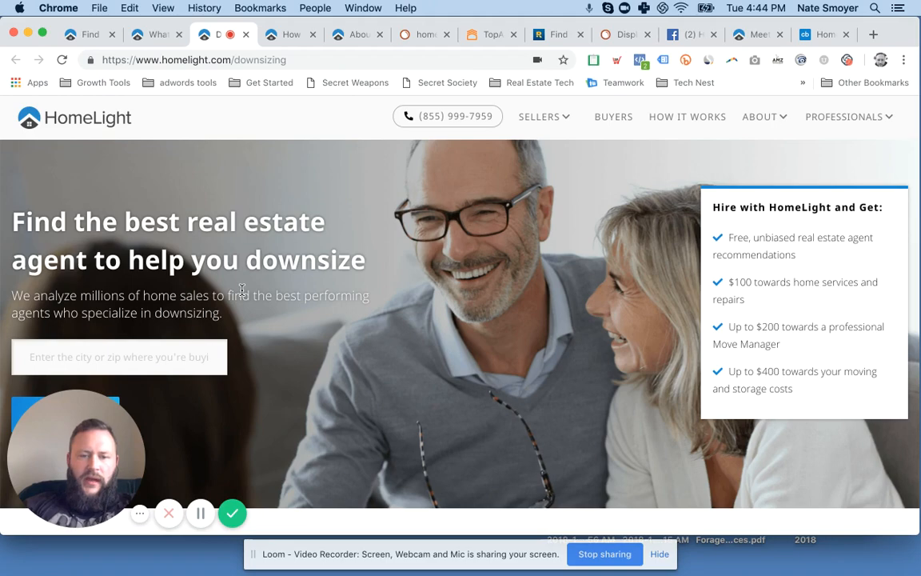
{"action": "scroll", "scroll_direction": "down", "scroll_amount": 3}
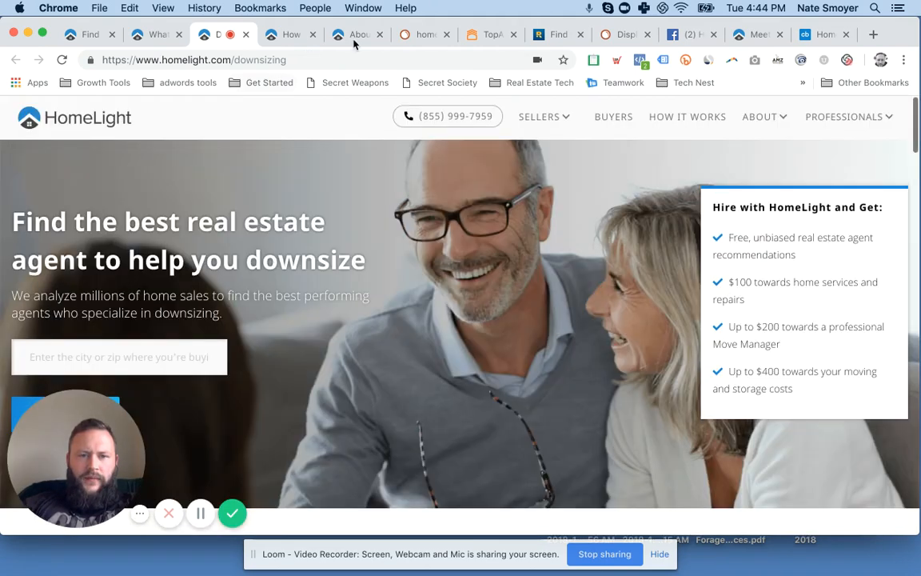
Step: From the About Us page, search for agents in Bellingham, WA with zip 98225
{"action": "left_click", "coordinate": [356, 35]}
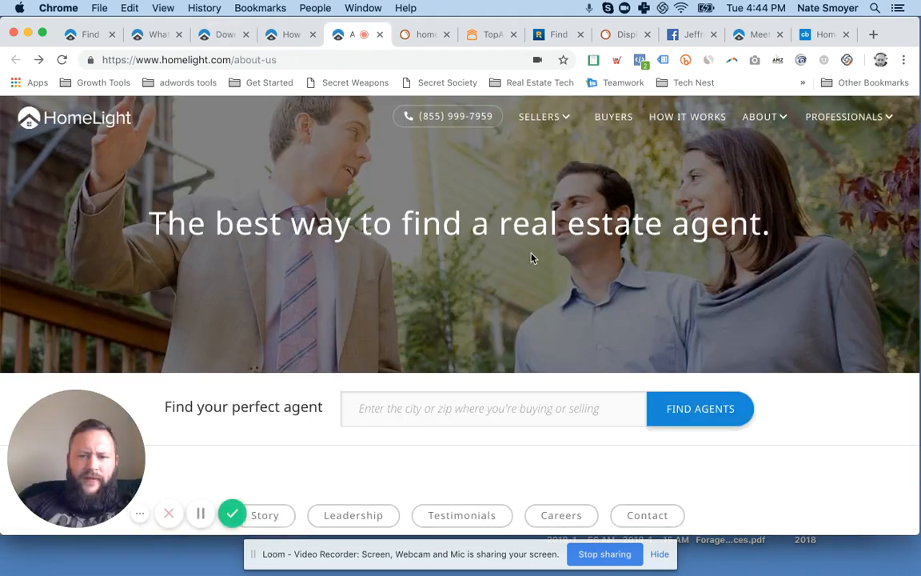
{"action": "mouse_move", "coordinate": [570, 259]}
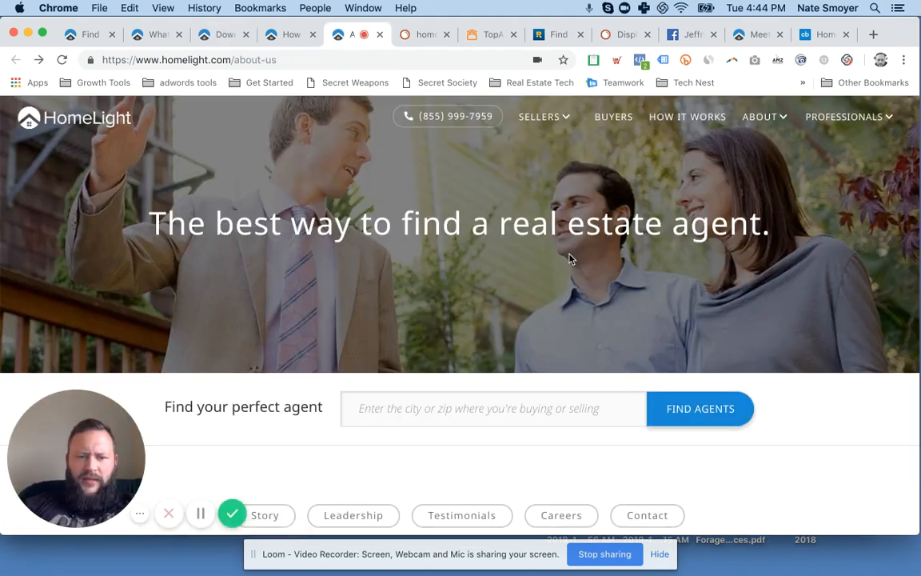
{"action": "scroll", "scroll_direction": "down", "scroll_amount": 3}
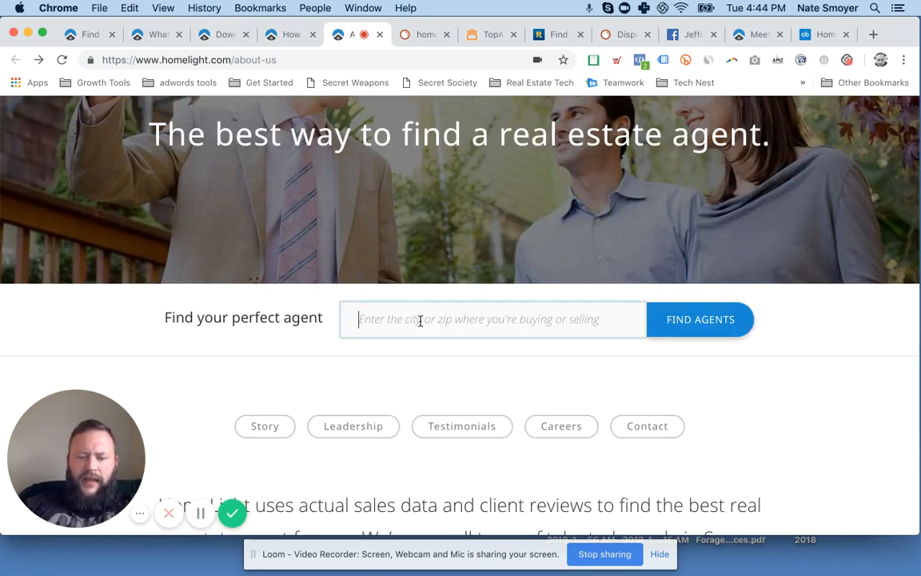
{"action": "type", "text": "98225, USA"}
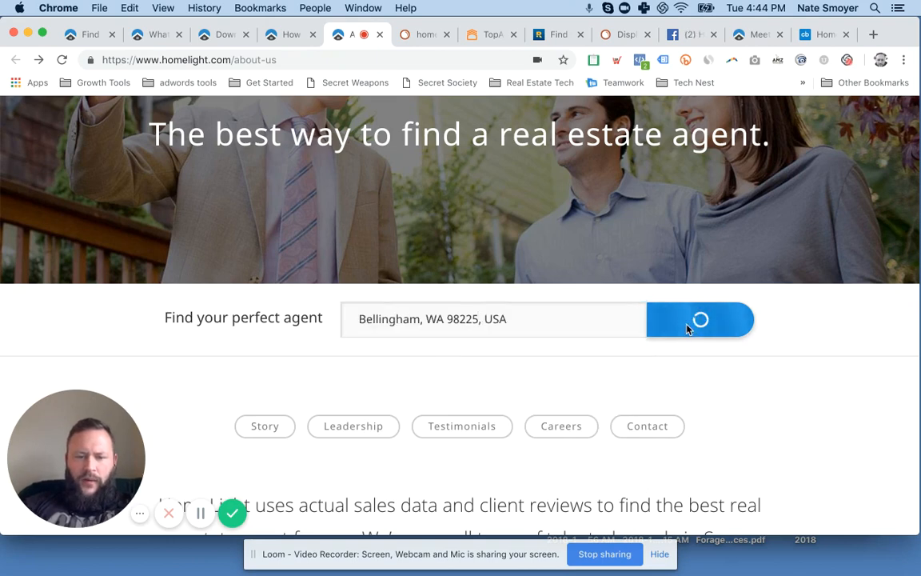
{"action": "left_click", "coordinate": [700, 319]}
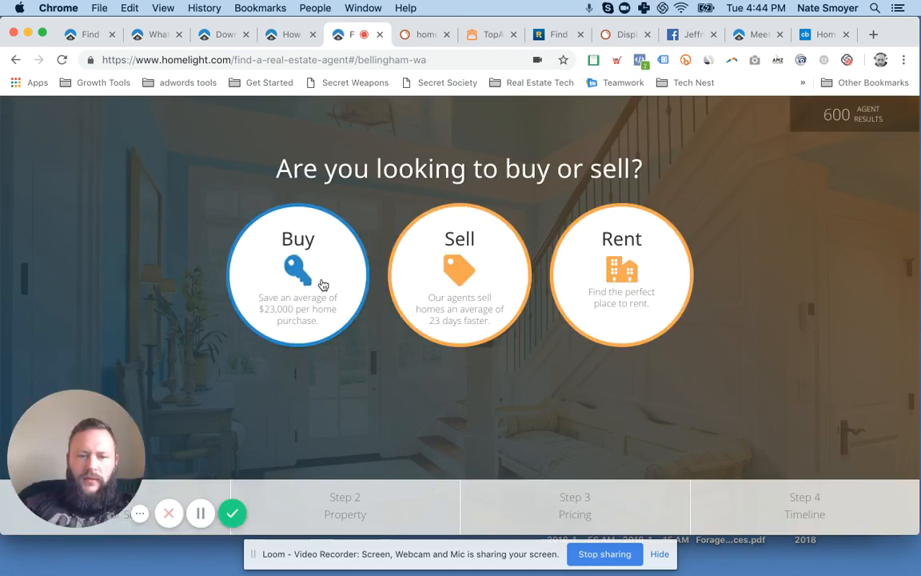
Step: Answer the quiz: buying, Commercial home type, and a spending range
{"action": "left_click", "coordinate": [297, 272]}
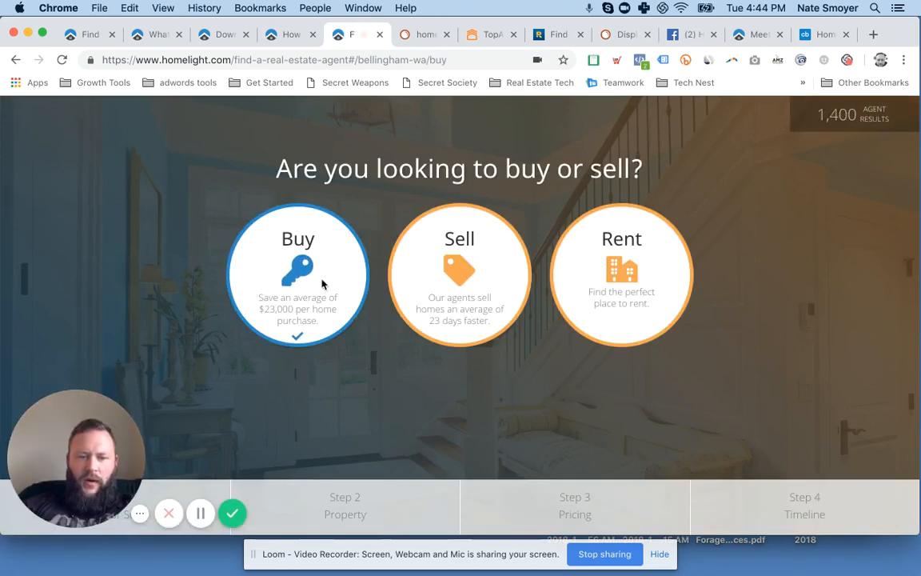
{"action": "left_click", "coordinate": [297, 274]}
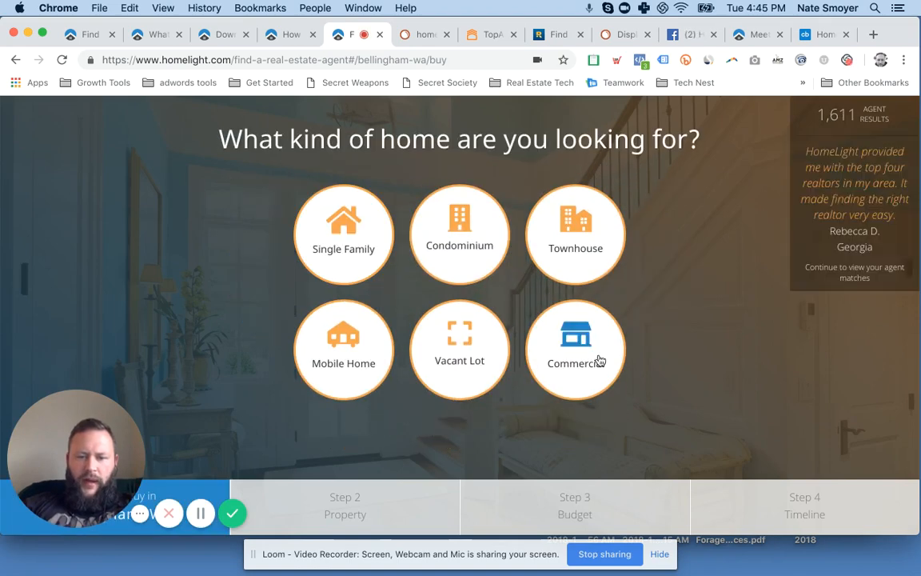
{"action": "left_click", "coordinate": [575, 349]}
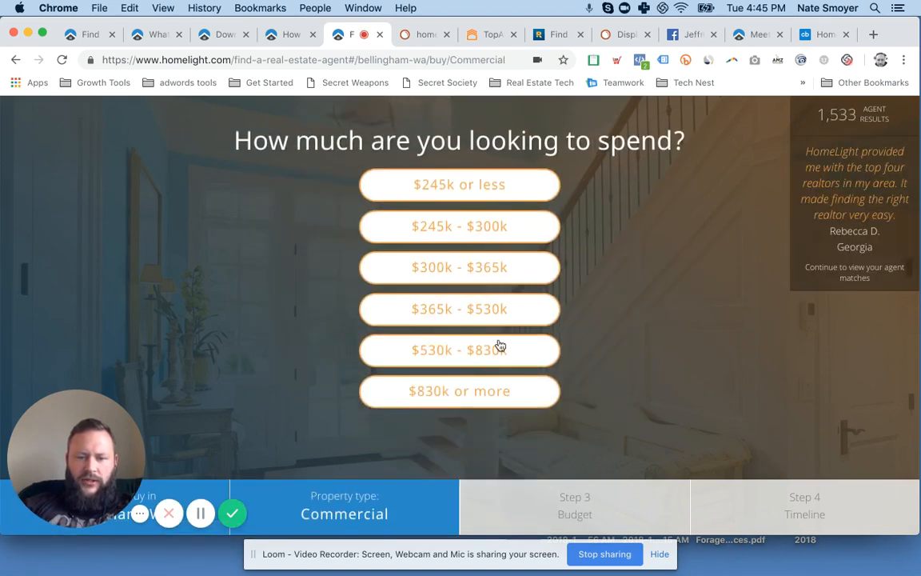
{"action": "left_click", "coordinate": [459, 349]}
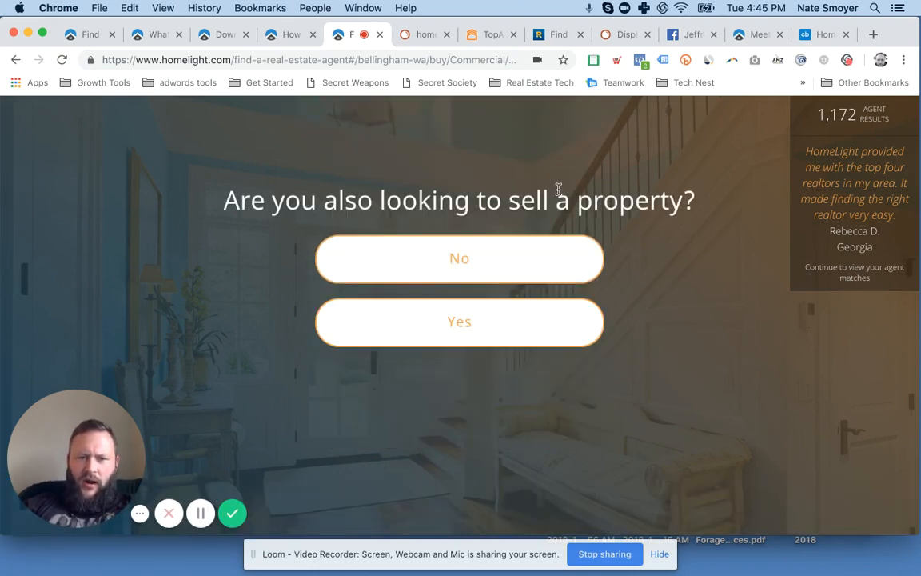
Step: Answer yes to also selling a property and reach the see-your-top-agents name step
{"action": "left_click", "coordinate": [459, 322]}
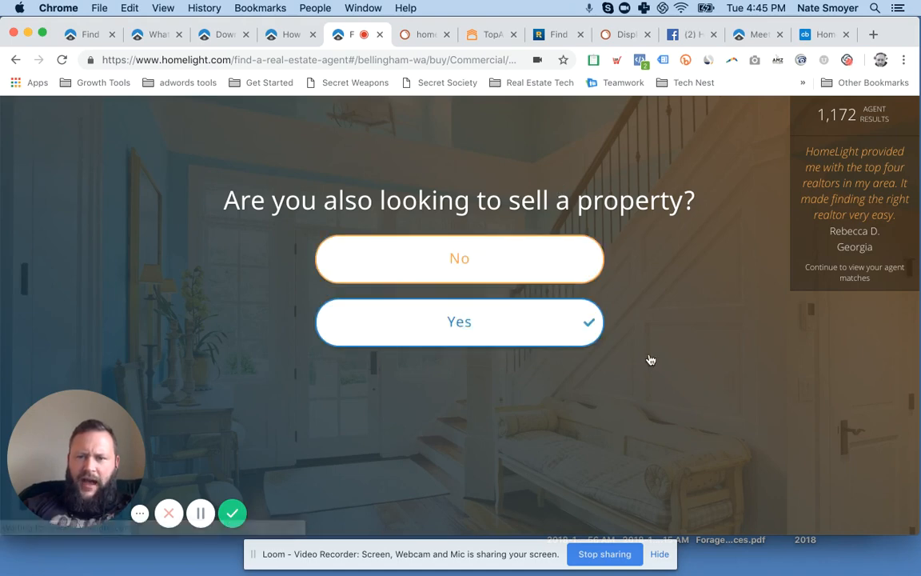
{"action": "left_click", "coordinate": [459, 321]}
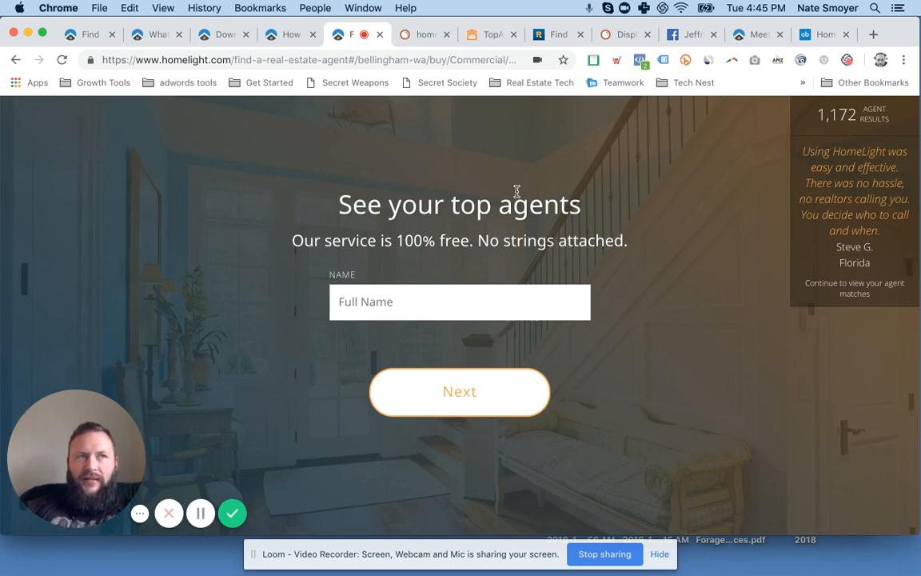
{"action": "mouse_move", "coordinate": [518, 186]}
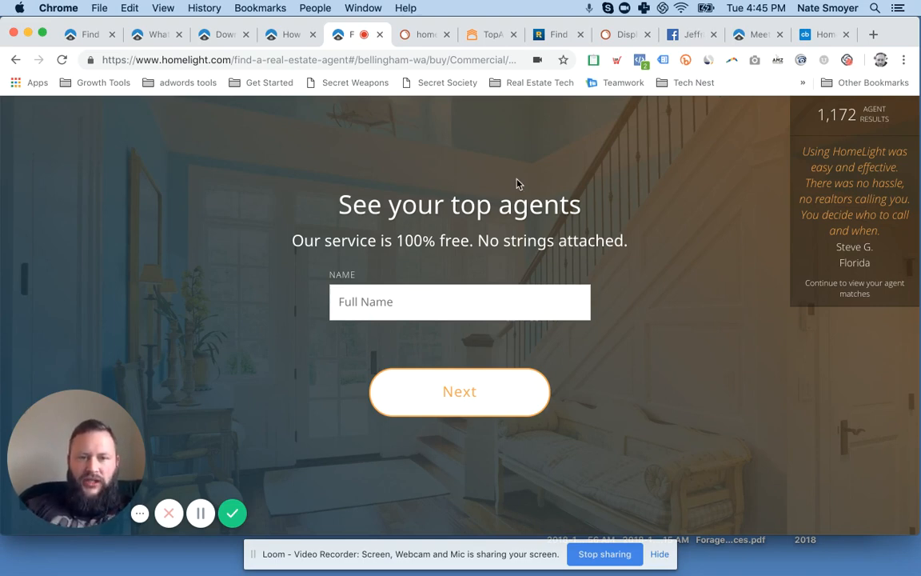
{"action": "left_click", "coordinate": [423, 34]}
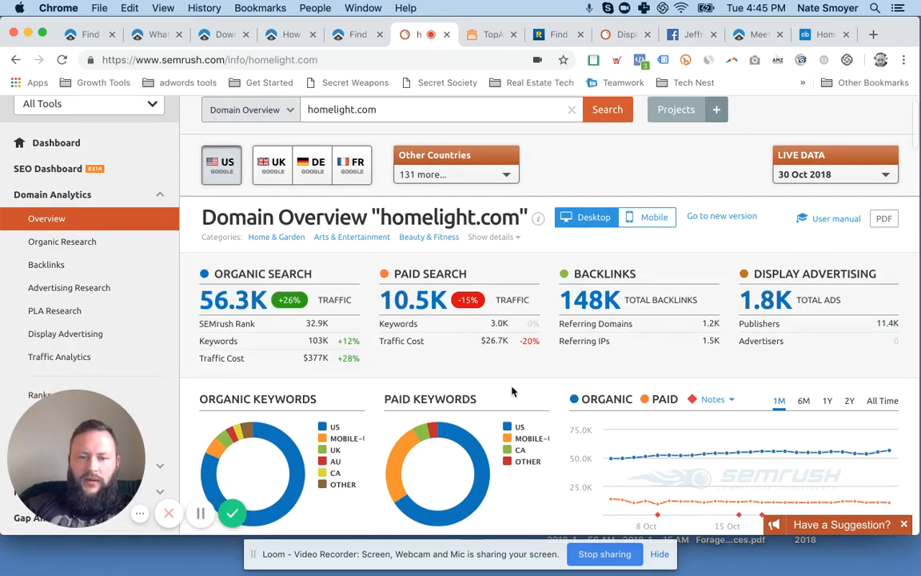
Step: Scroll the SEMrush homelight.com overview through organic competitors and branded search figures
{"action": "scroll", "scroll_direction": "down", "scroll_amount": 3}
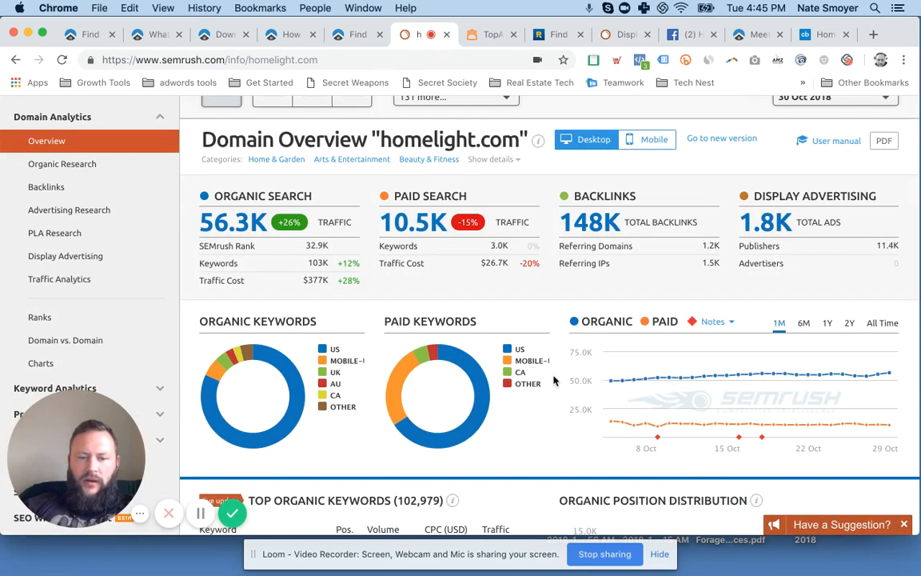
{"action": "scroll", "scroll_direction": "down", "scroll_amount": 3}
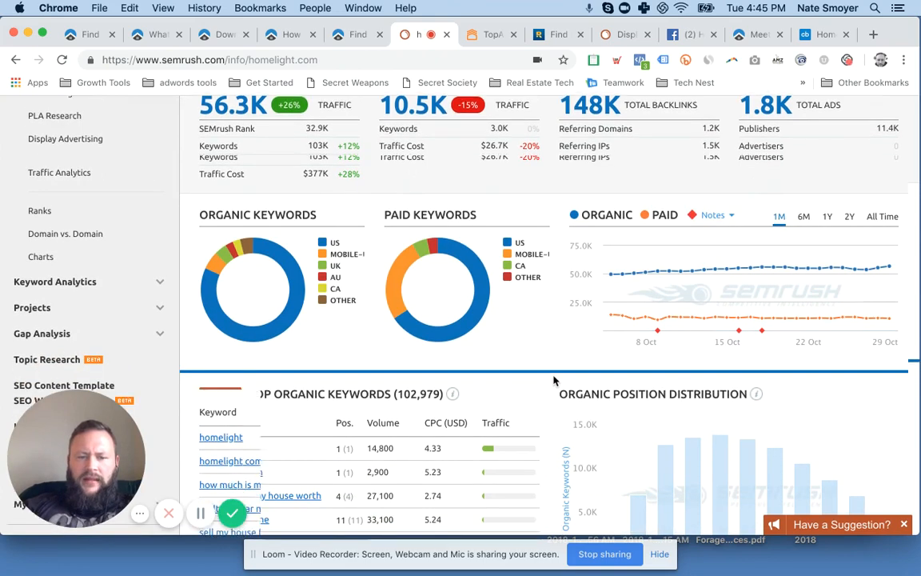
{"action": "scroll", "scroll_direction": "down", "scroll_amount": 3}
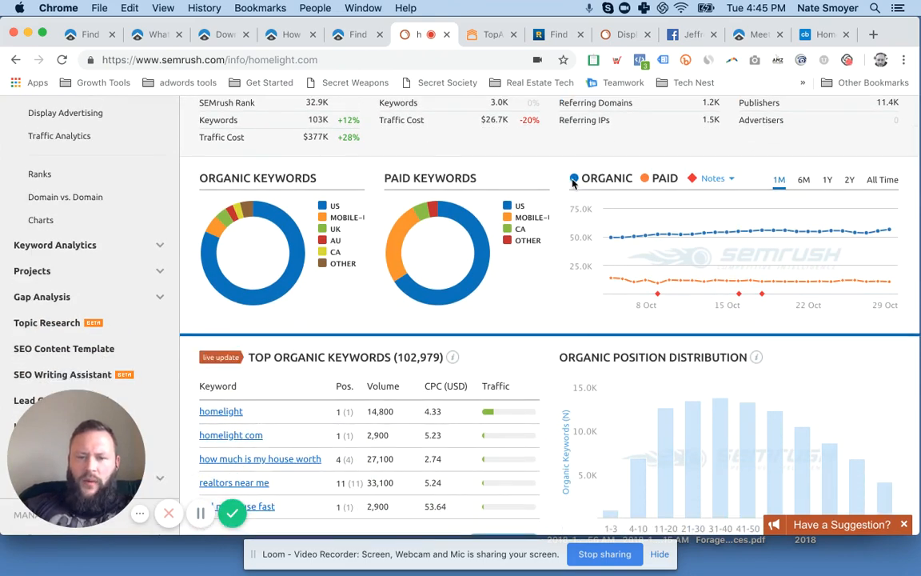
{"action": "mouse_move", "coordinate": [633, 236]}
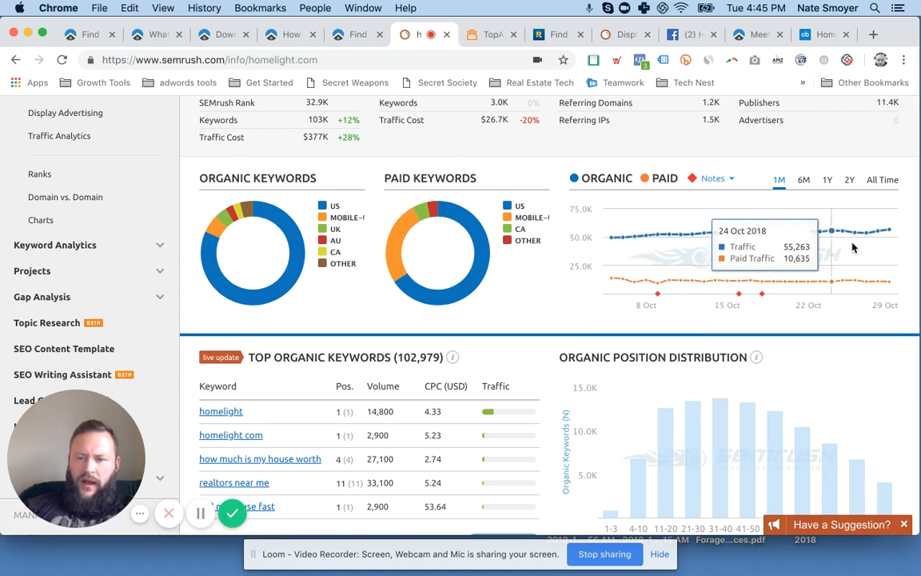
{"action": "mouse_move", "coordinate": [880, 236]}
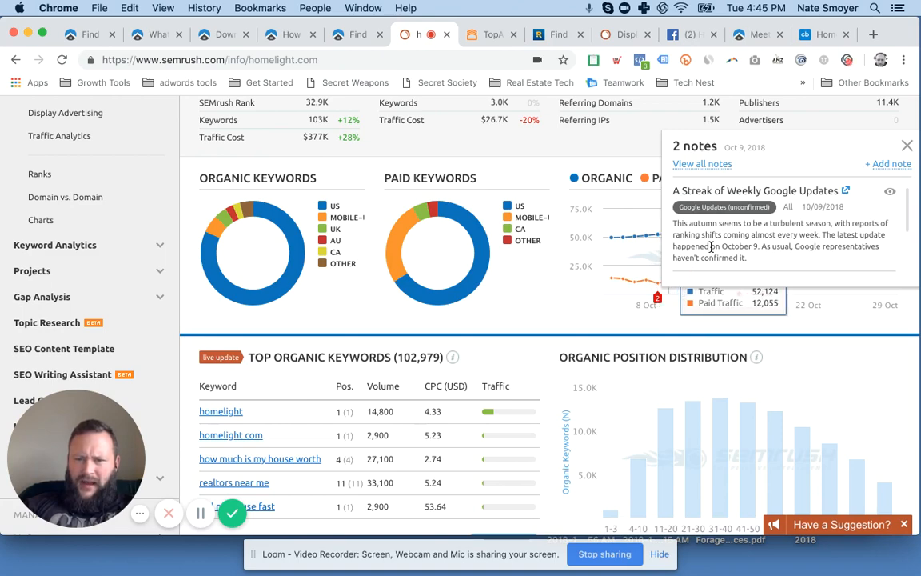
{"action": "scroll", "scroll_direction": "down", "scroll_amount": 3}
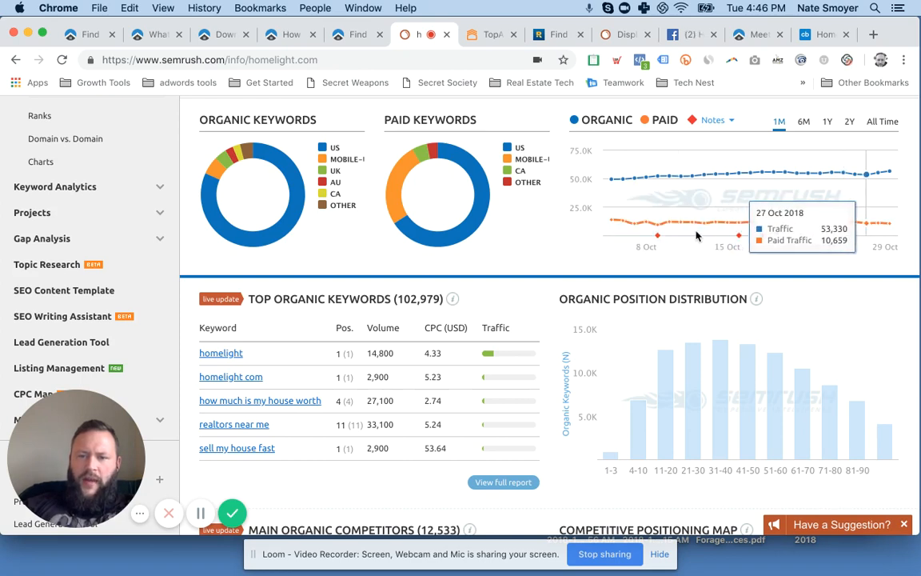
{"action": "mouse_move", "coordinate": [552, 266]}
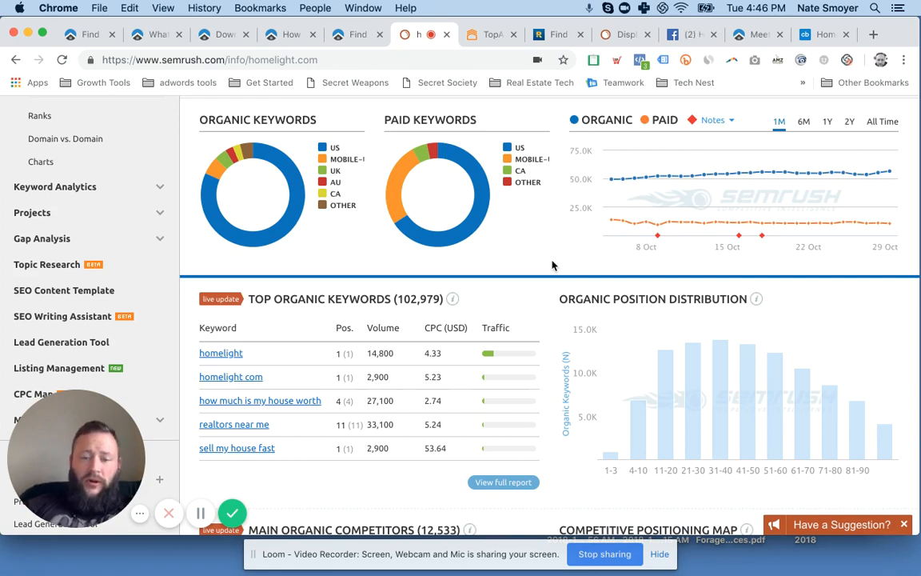
{"action": "mouse_move", "coordinate": [634, 223]}
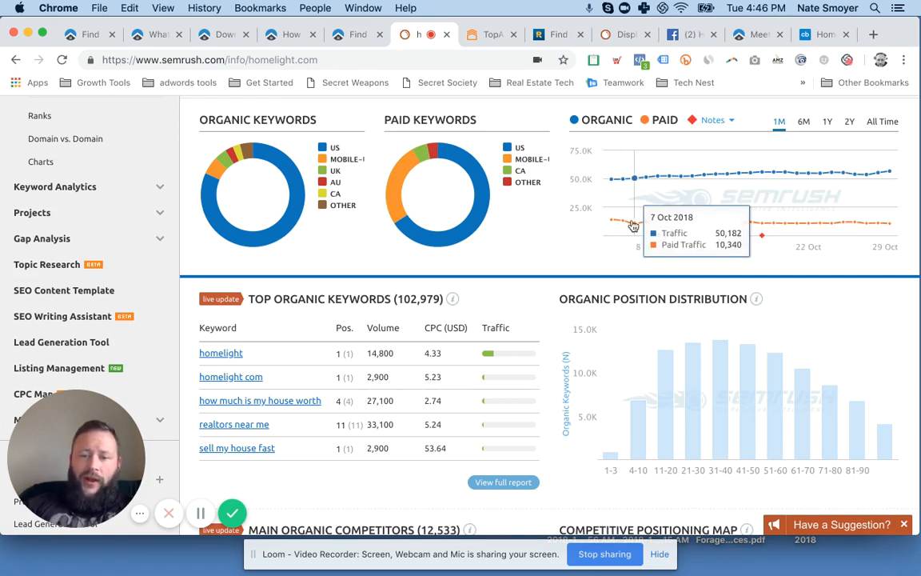
{"action": "scroll", "scroll_direction": "down", "scroll_amount": 3}
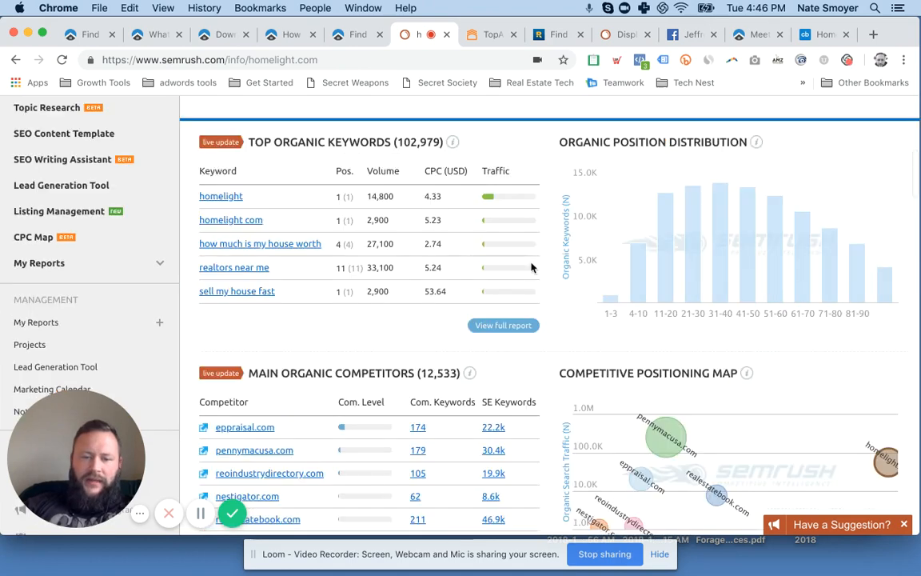
{"action": "scroll", "scroll_direction": "down", "scroll_amount": 3}
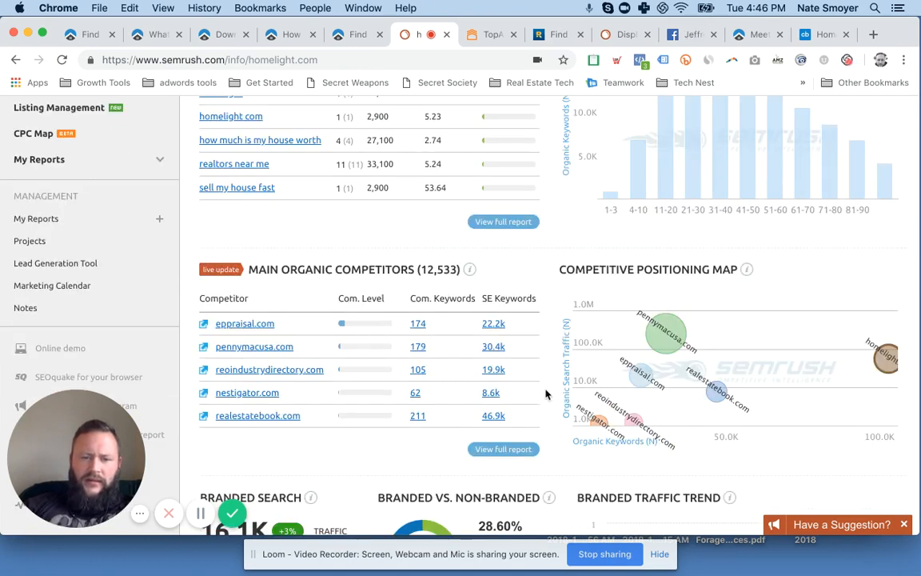
Step: Continue down to the Top Paid Keywords and Main Paid Competitors sections
{"action": "scroll", "scroll_direction": "down", "scroll_amount": 3}
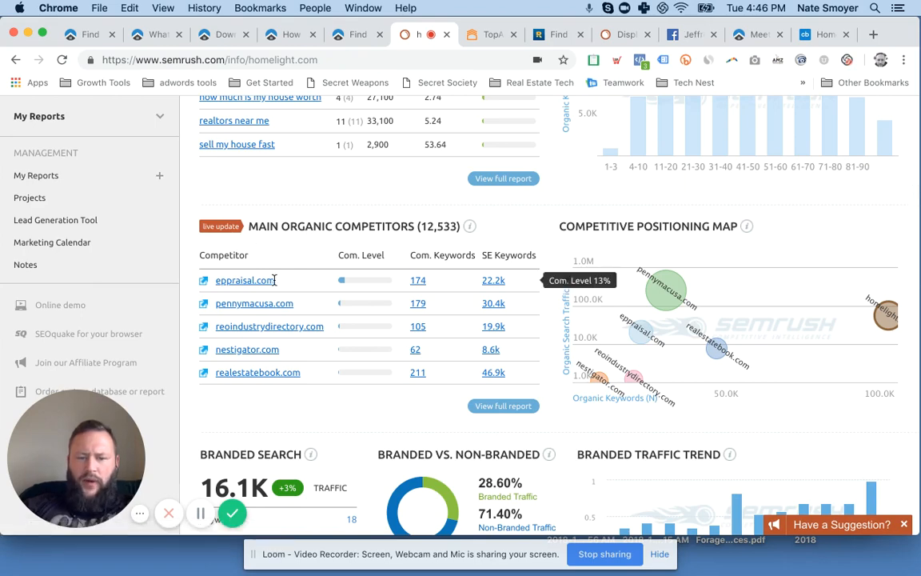
{"action": "mouse_move", "coordinate": [287, 339]}
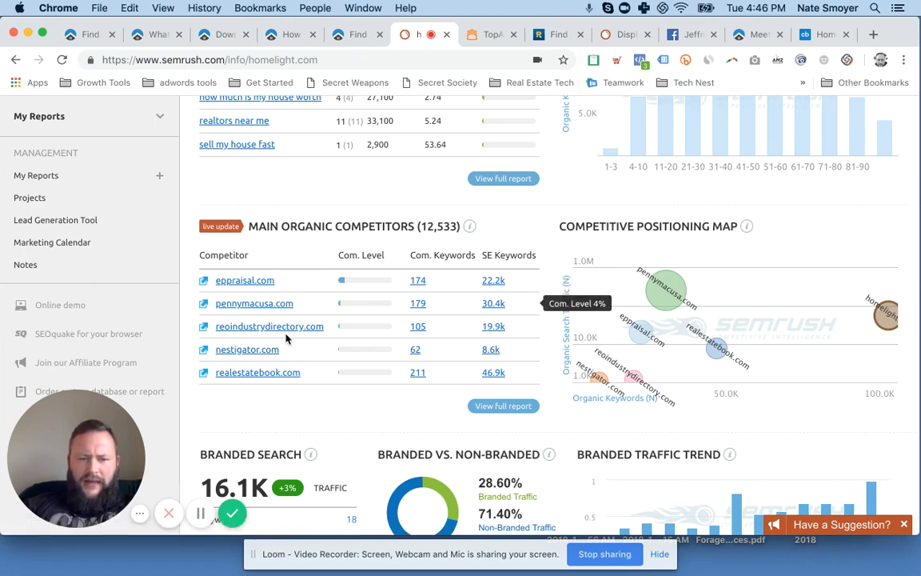
{"action": "mouse_move", "coordinate": [297, 370]}
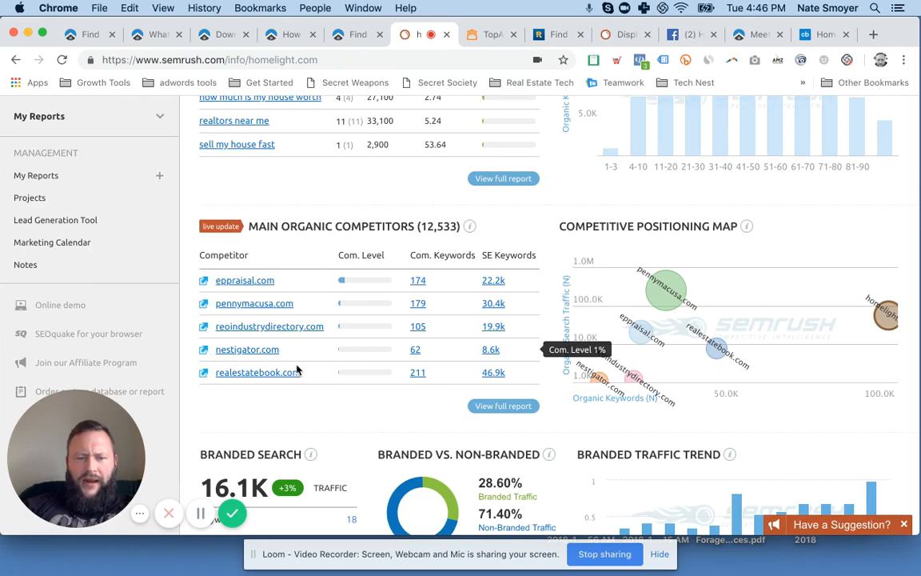
{"action": "scroll", "scroll_direction": "down", "scroll_amount": 3}
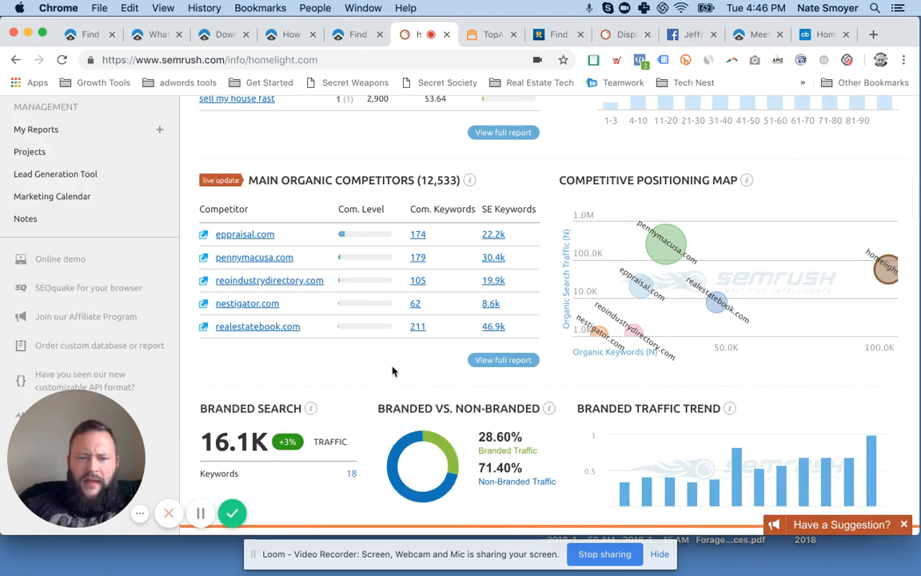
{"action": "scroll", "scroll_direction": "down", "scroll_amount": 3}
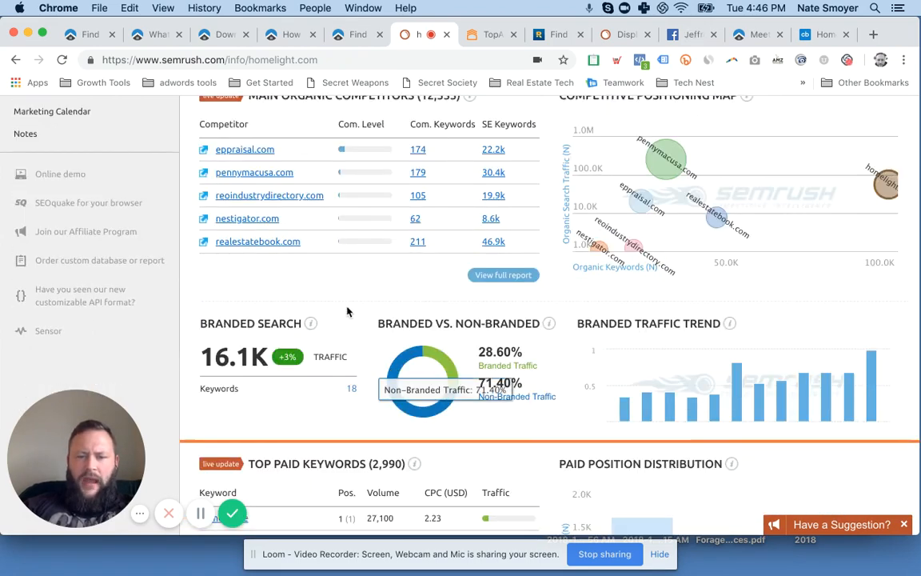
{"action": "scroll", "scroll_direction": "down", "scroll_amount": 3}
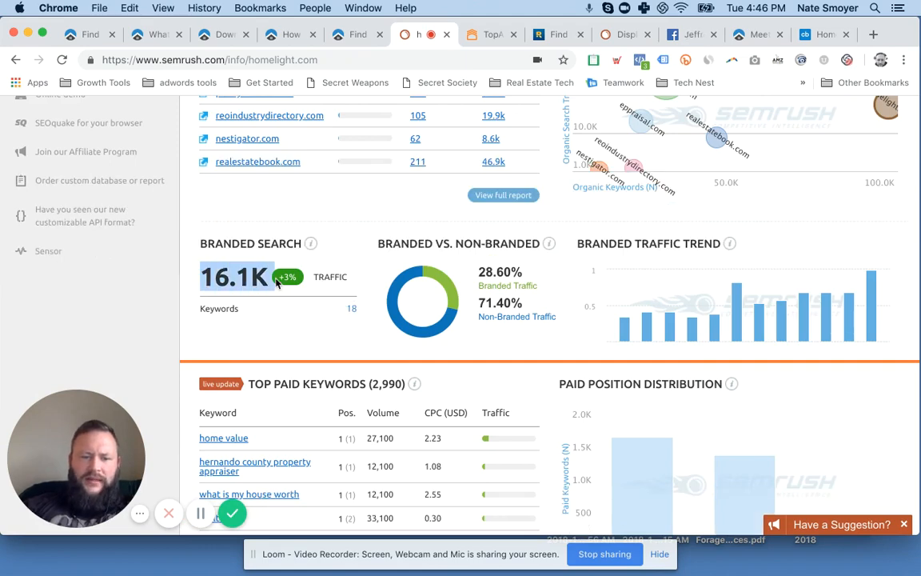
{"action": "mouse_move", "coordinate": [526, 349]}
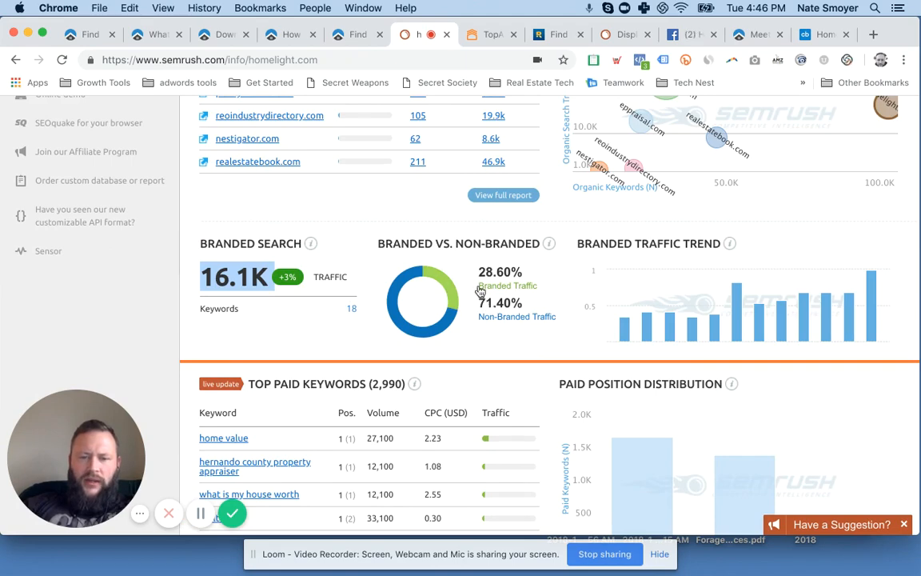
{"action": "scroll", "scroll_direction": "down", "scroll_amount": 3}
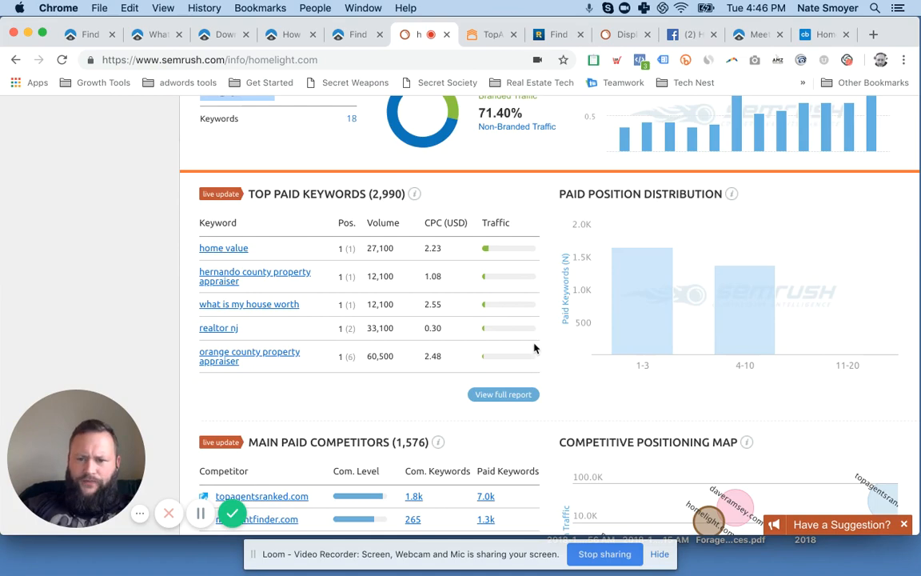
Step: Scroll the overview to the Main Organic Competitors and competitive positioning map
{"action": "scroll", "scroll_direction": "down", "scroll_amount": 3}
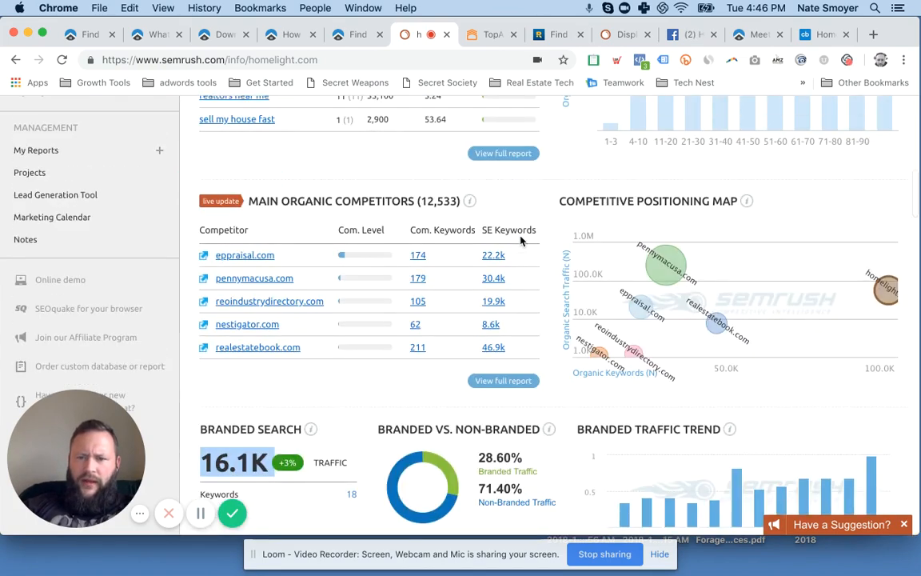
{"action": "scroll", "scroll_direction": "down", "scroll_amount": 3}
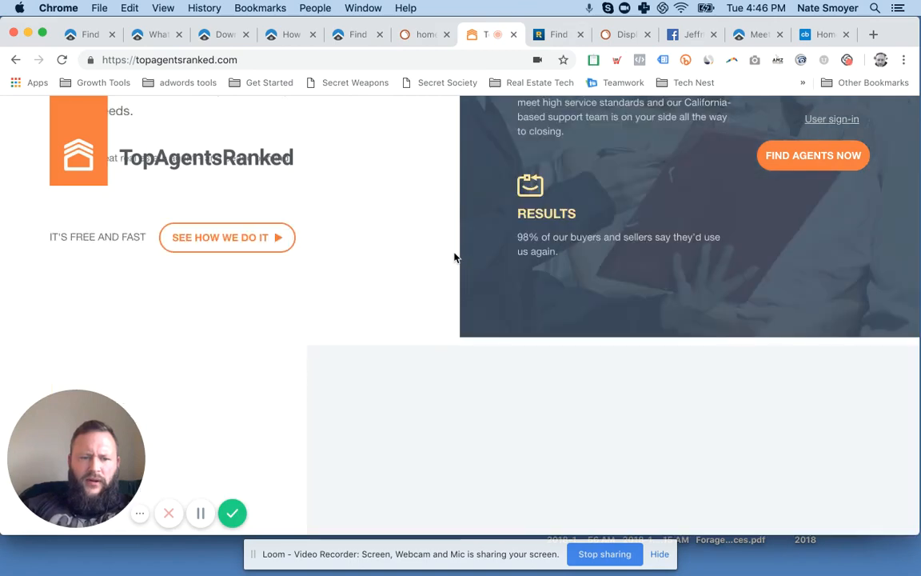
Step: Scroll TopAgentsRanked's homepage down to its 500,000+ successful connections claim
{"action": "scroll", "scroll_direction": "down", "scroll_amount": 3}
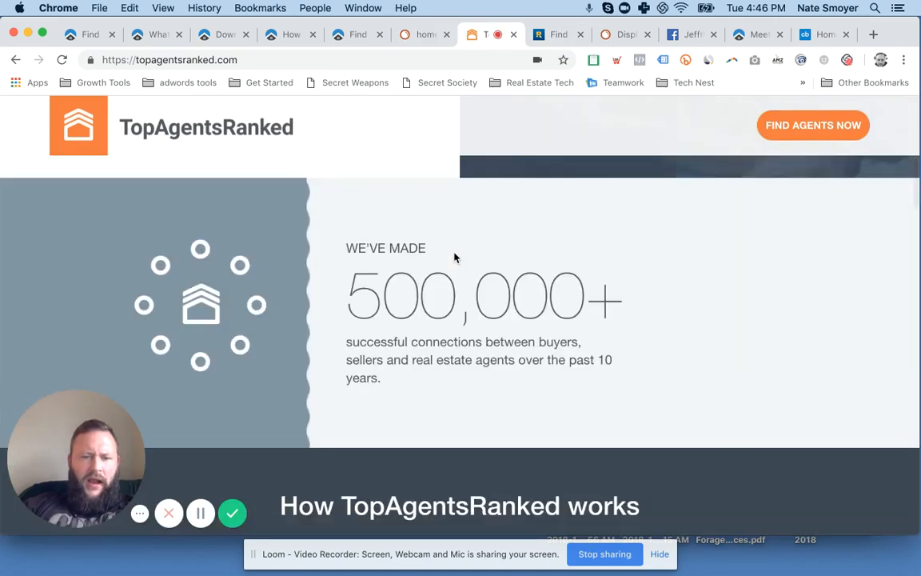
{"action": "scroll", "scroll_direction": "down", "scroll_amount": 3}
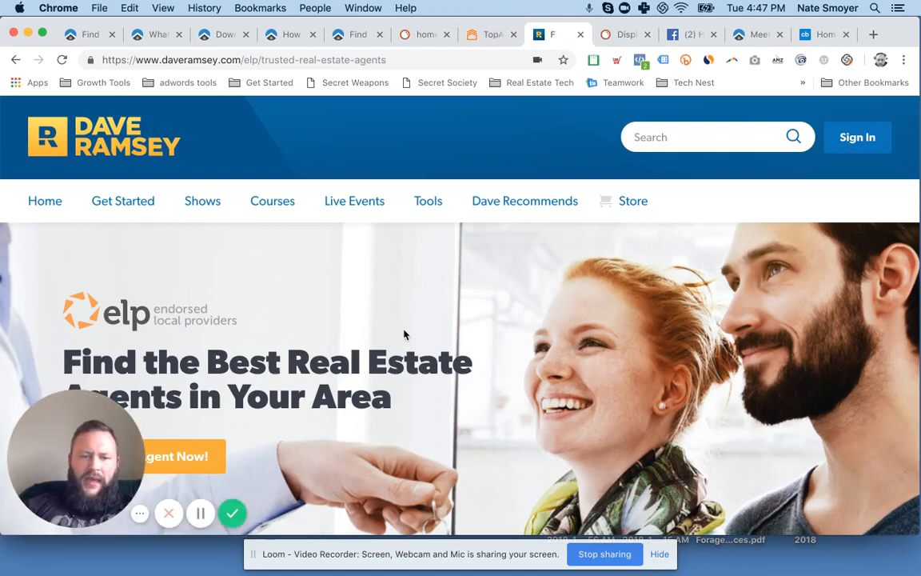
Step: Read Dave Ramsey's trusted real estate agents ELP page, highlighting a passage, down to the program explanation
{"action": "scroll", "scroll_direction": "down", "scroll_amount": 3}
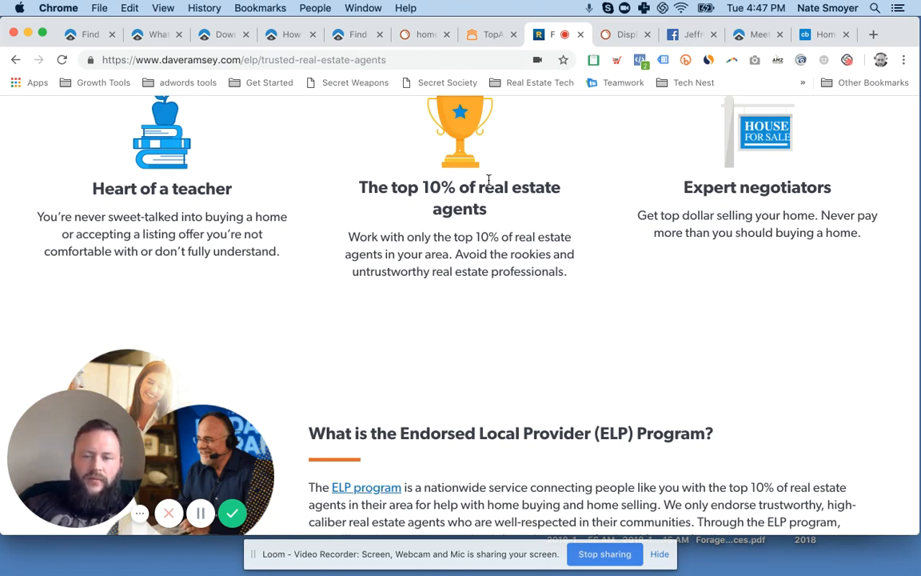
{"action": "left_click_drag", "start_coordinate": [358, 187], "coordinate": [486, 209]}
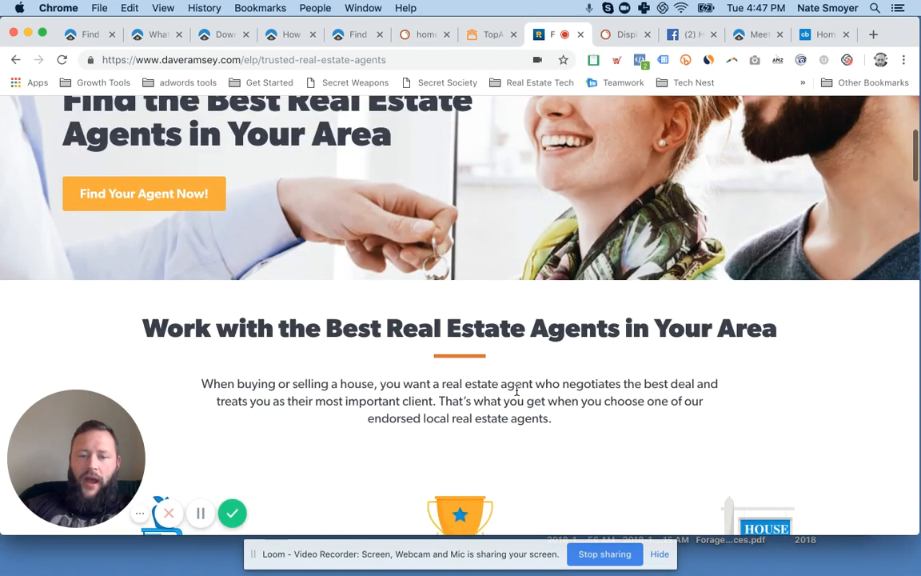
{"action": "scroll", "scroll_direction": "up", "scroll_amount": 3}
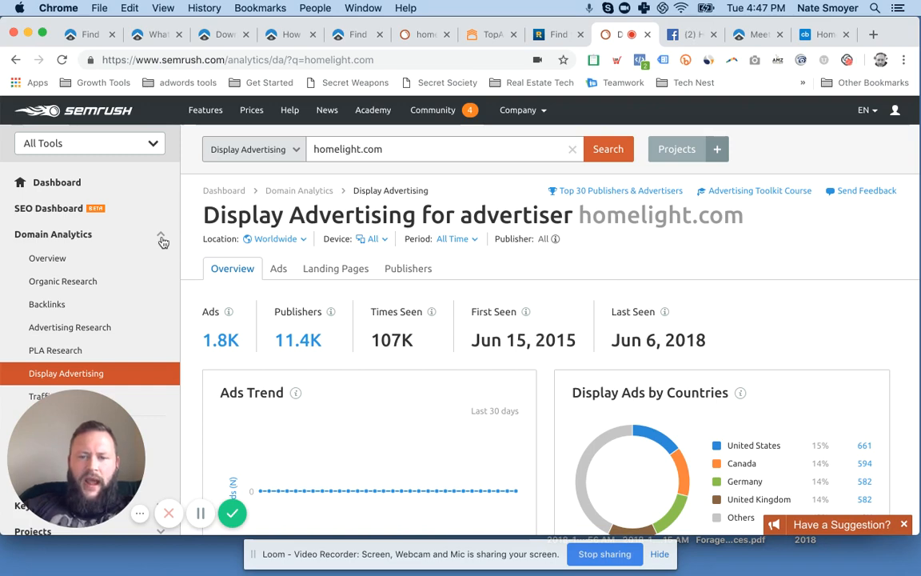
Step: Scroll HomeLight's display advertising report through ads by device, ad types and publishers
{"action": "scroll", "scroll_direction": "down", "scroll_amount": 3}
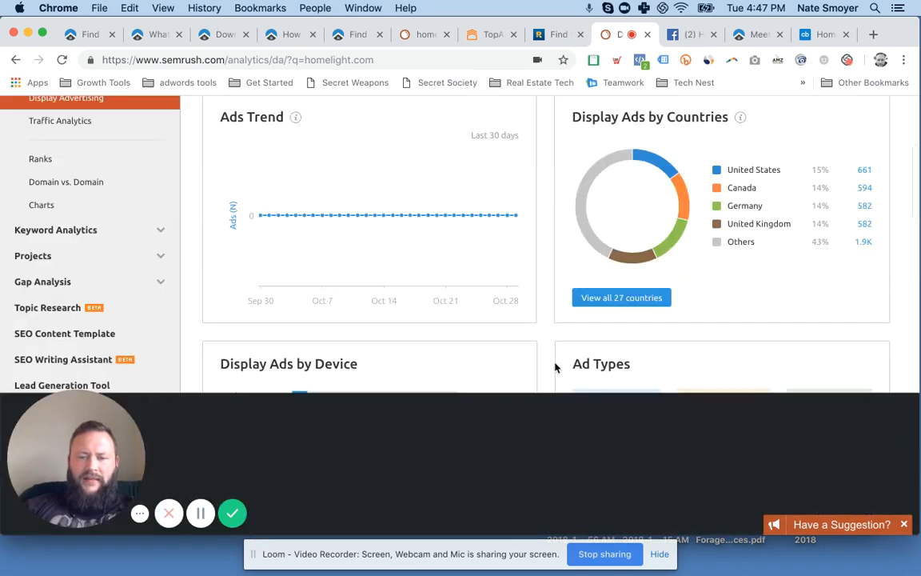
{"action": "scroll", "scroll_direction": "down", "scroll_amount": 3}
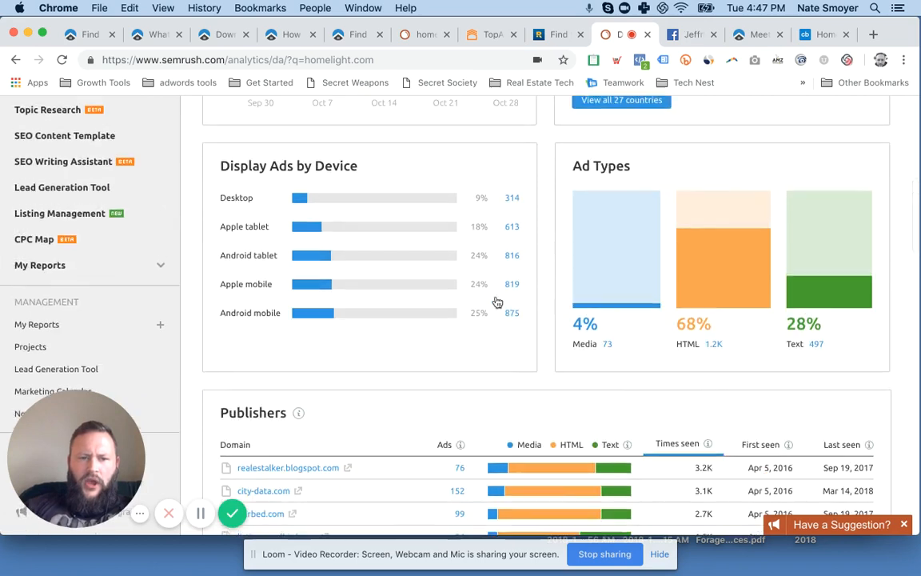
{"action": "mouse_move", "coordinate": [280, 209]}
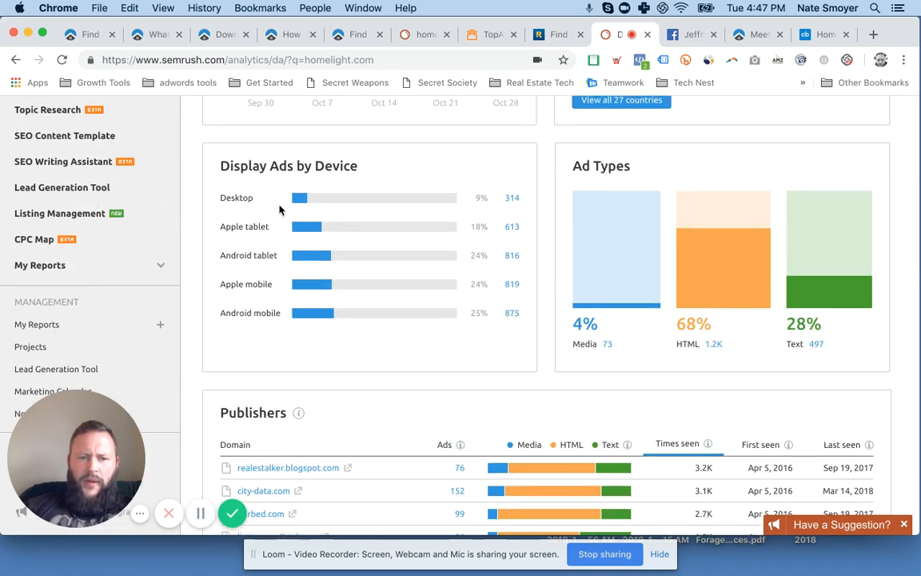
{"action": "mouse_move", "coordinate": [314, 313]}
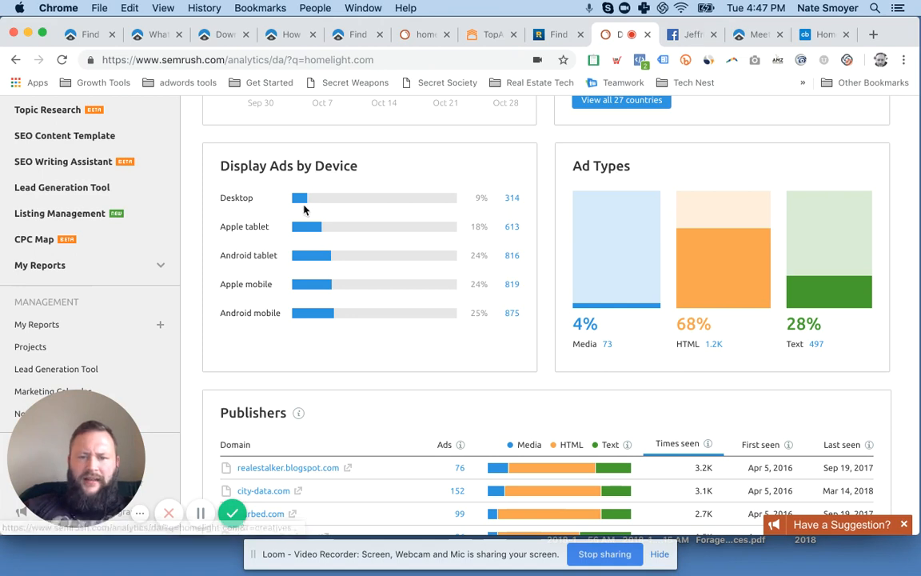
{"action": "mouse_move", "coordinate": [546, 418]}
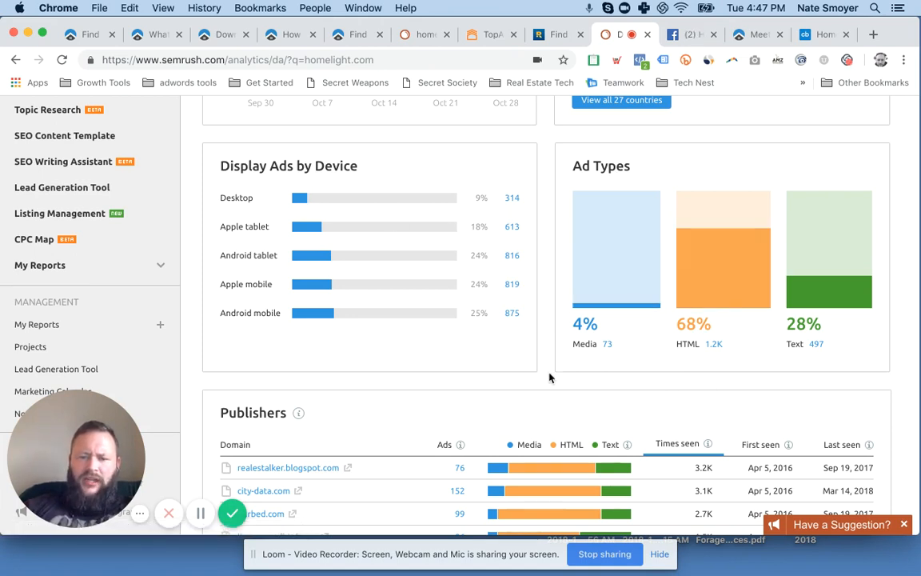
{"action": "scroll", "scroll_direction": "down", "scroll_amount": 3}
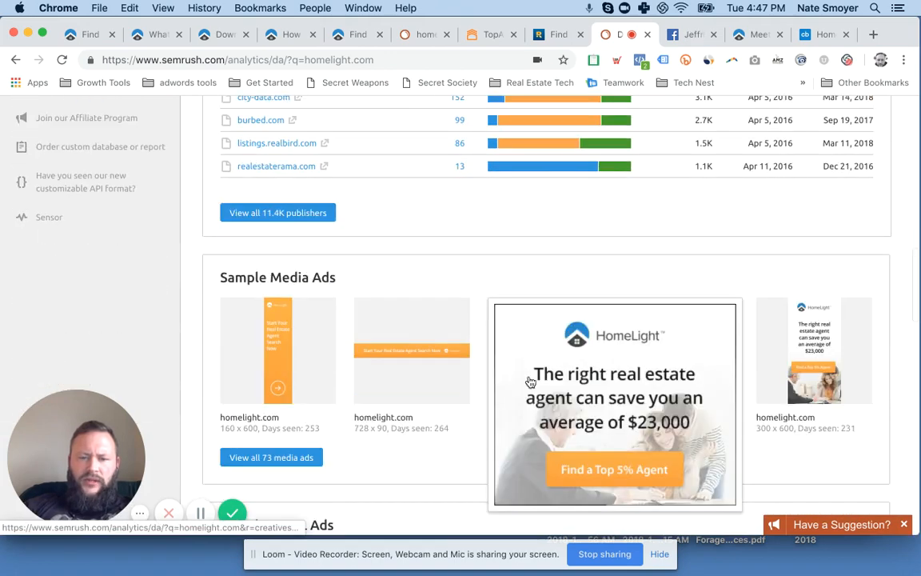
{"action": "scroll", "scroll_direction": "down", "scroll_amount": 3}
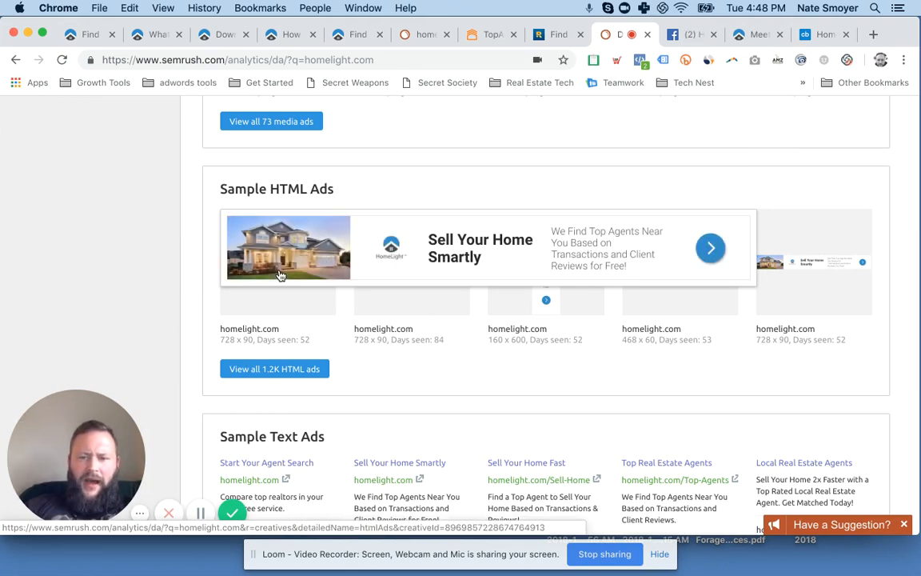
Step: Continue down through sample media and HTML ads to Sample Text Ads
{"action": "scroll", "scroll_direction": "down", "scroll_amount": 3}
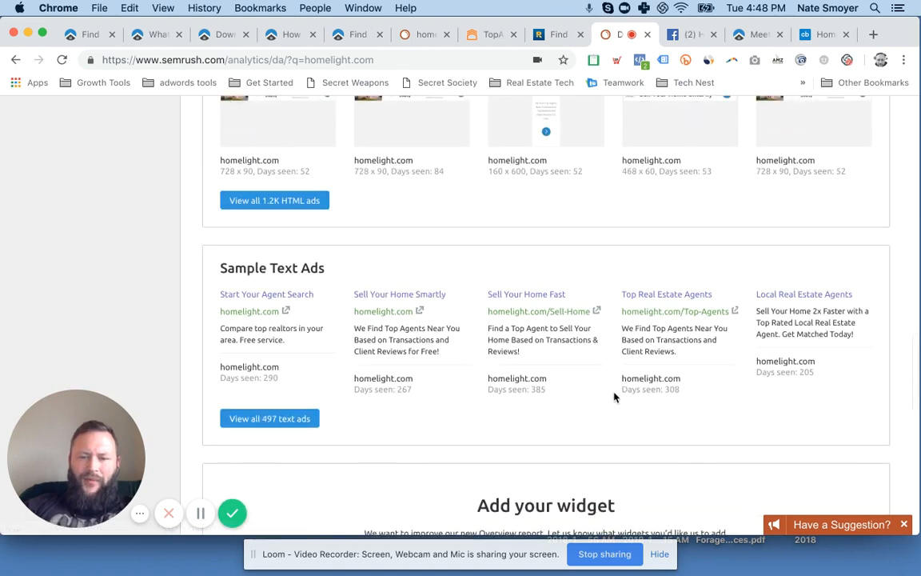
{"action": "scroll", "scroll_direction": "down", "scroll_amount": 3}
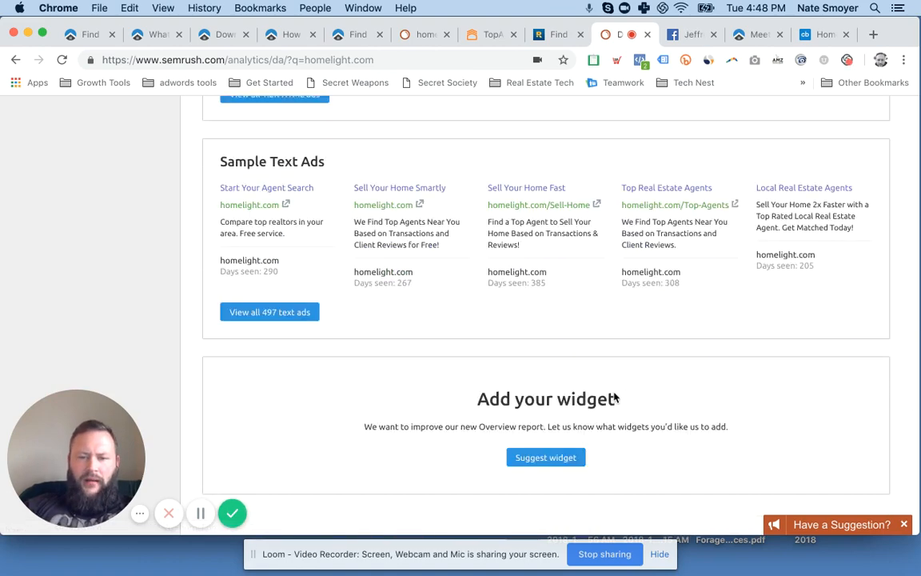
{"action": "scroll", "scroll_direction": "down", "scroll_amount": 3}
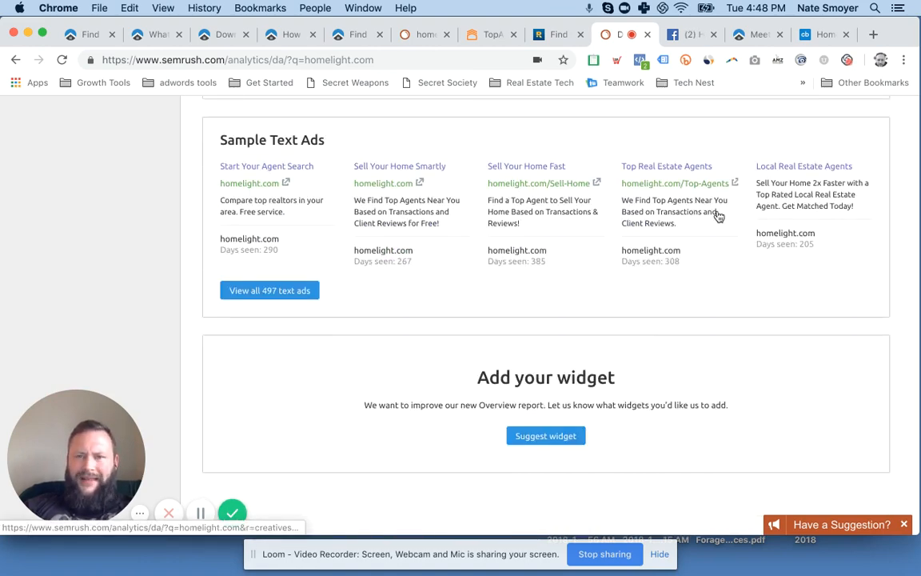
Step: Bring up HomeLight's Facebook page, close the chat, and scroll into its Ads section
{"action": "left_click", "coordinate": [691, 34]}
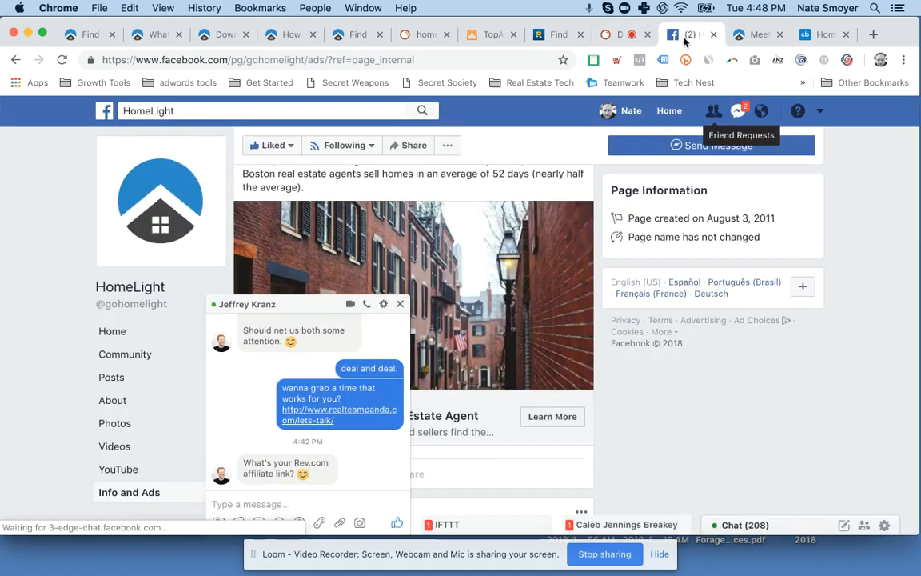
{"action": "left_click", "coordinate": [400, 304]}
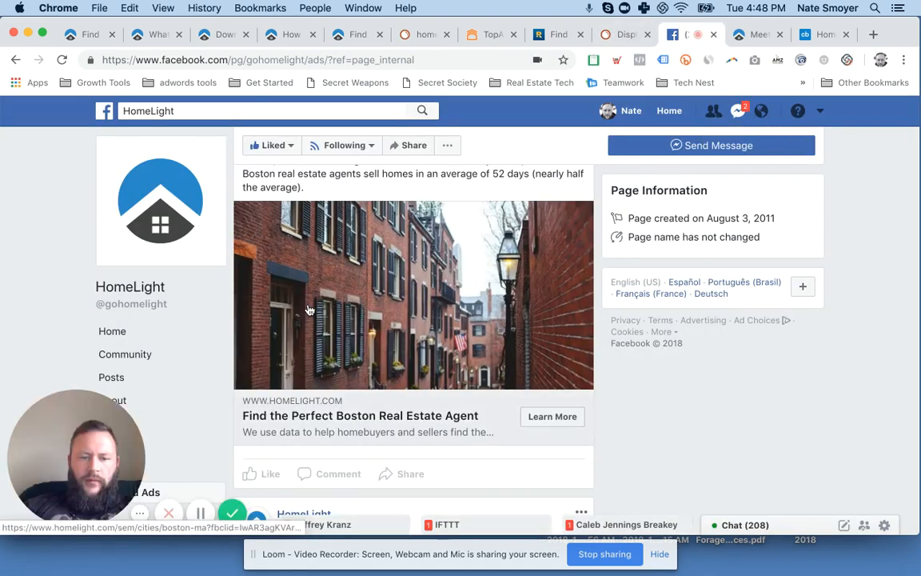
{"action": "scroll", "scroll_direction": "down", "scroll_amount": 3}
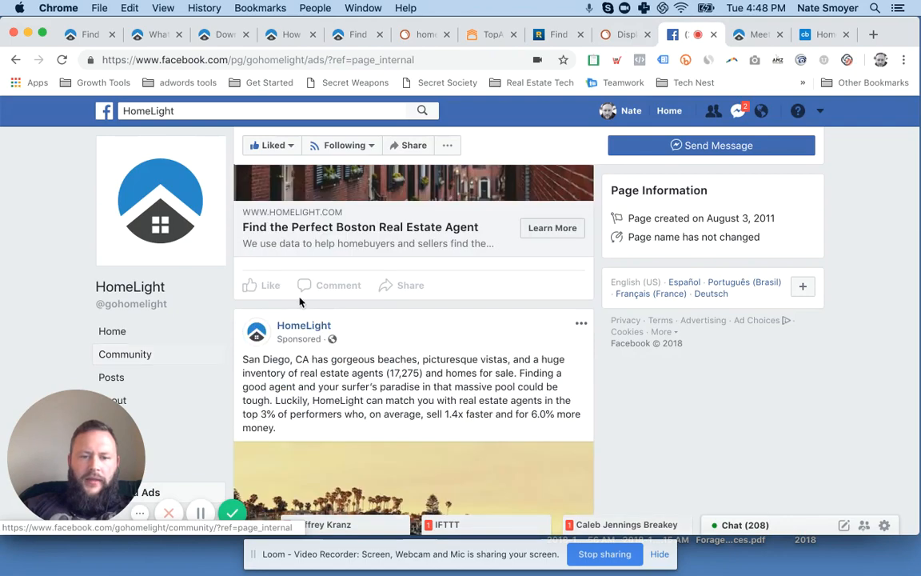
{"action": "scroll", "scroll_direction": "down", "scroll_amount": 3}
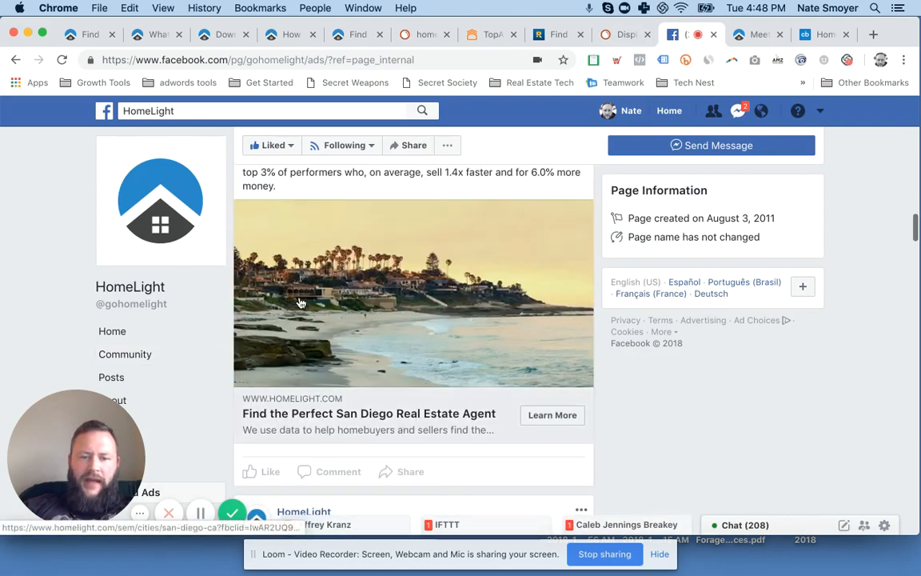
{"action": "scroll", "scroll_direction": "down", "scroll_amount": 3}
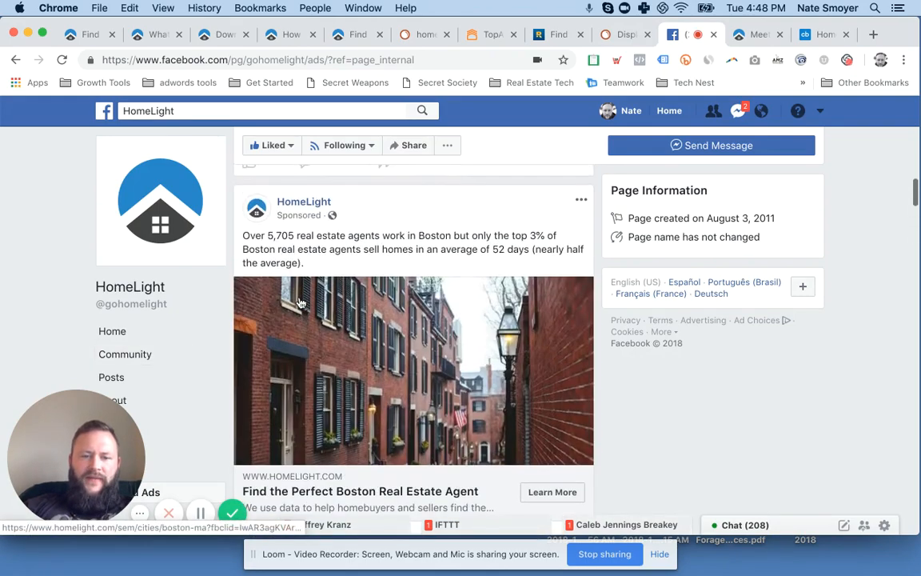
{"action": "double_click", "coordinate": [435, 235]}
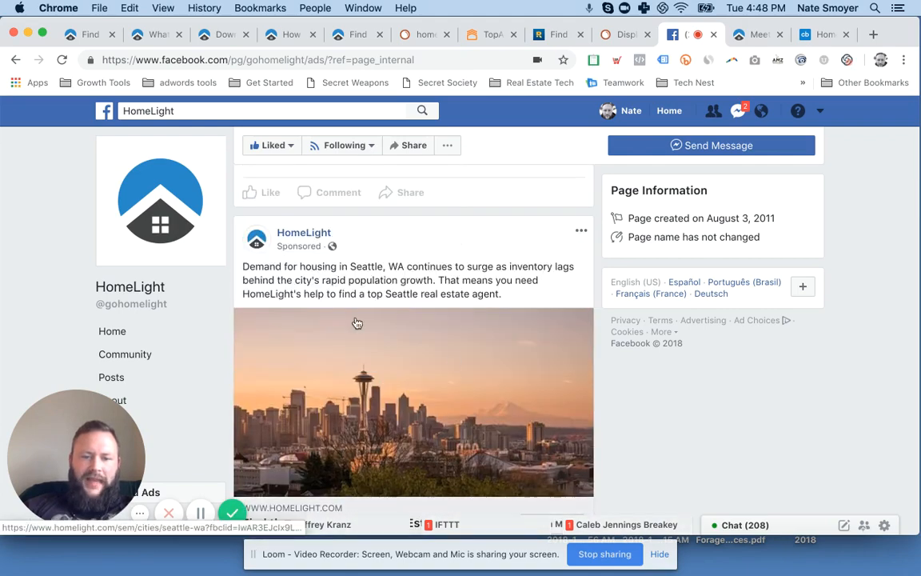
Step: Browse the Portland, Seattle and Boston city ads and open the Boston ad's landing page
{"action": "scroll", "scroll_direction": "down", "scroll_amount": 3}
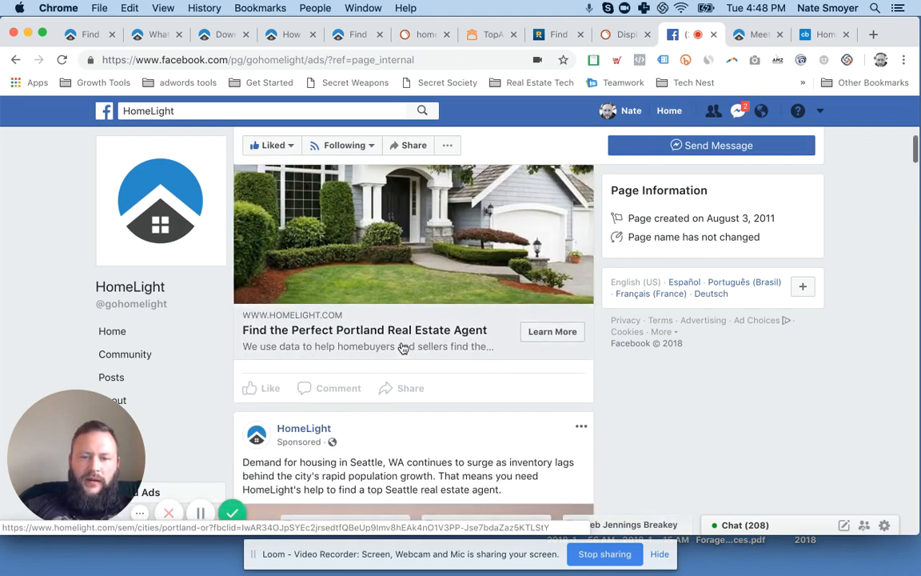
{"action": "scroll", "scroll_direction": "down", "scroll_amount": 3}
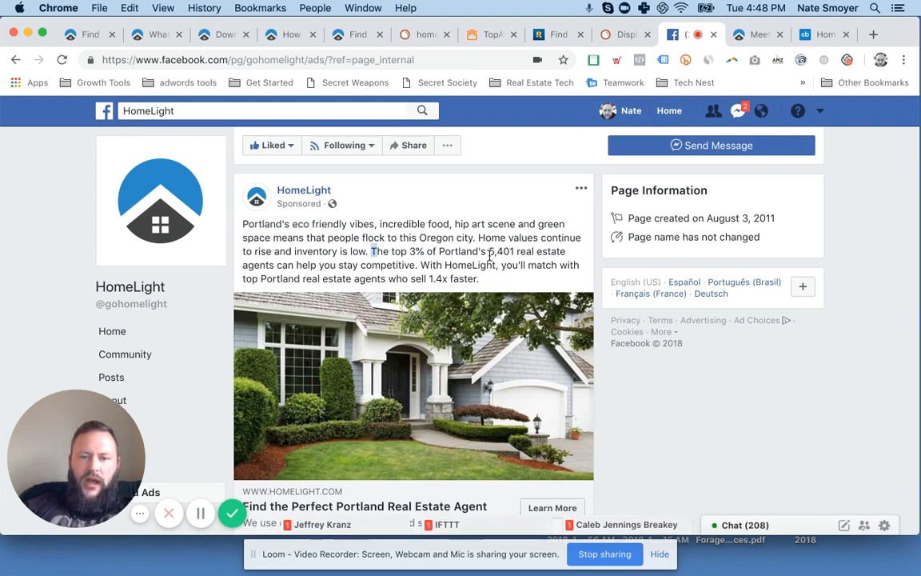
{"action": "scroll", "scroll_direction": "down", "scroll_amount": 3}
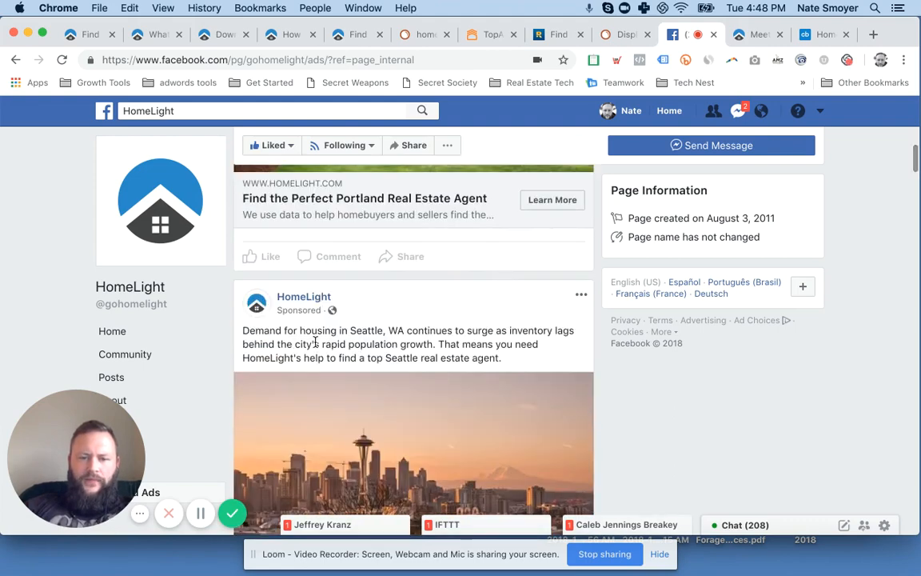
{"action": "scroll", "scroll_direction": "down", "scroll_amount": 3}
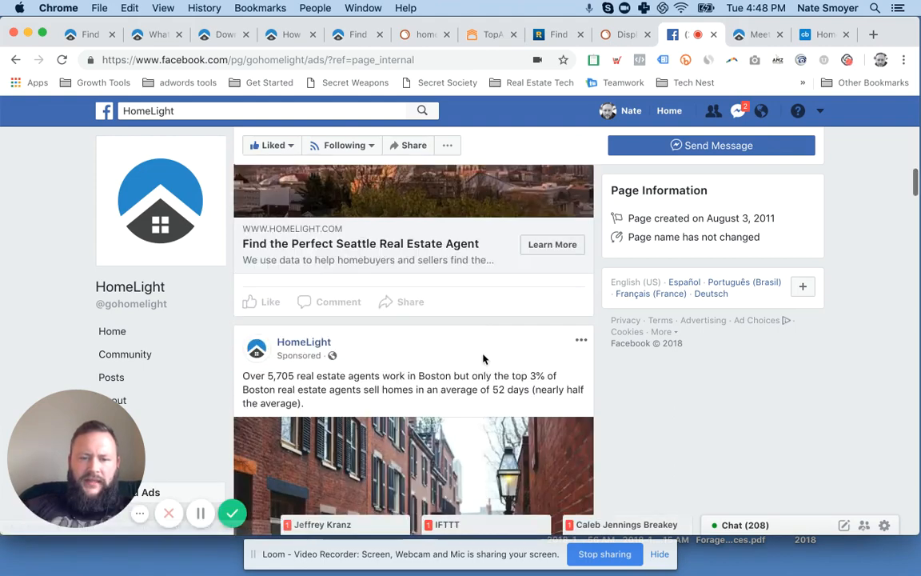
{"action": "scroll", "scroll_direction": "down", "scroll_amount": 3}
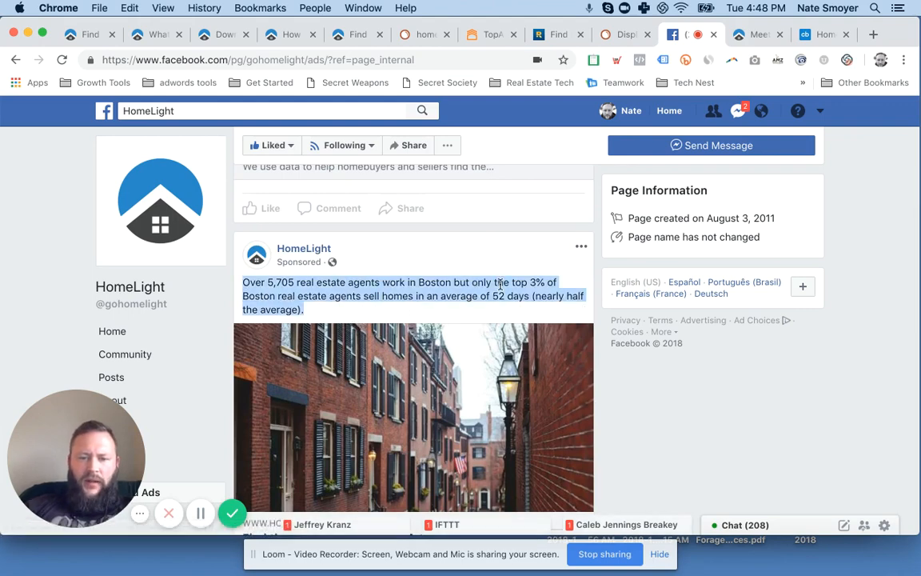
{"action": "mouse_move", "coordinate": [613, 277]}
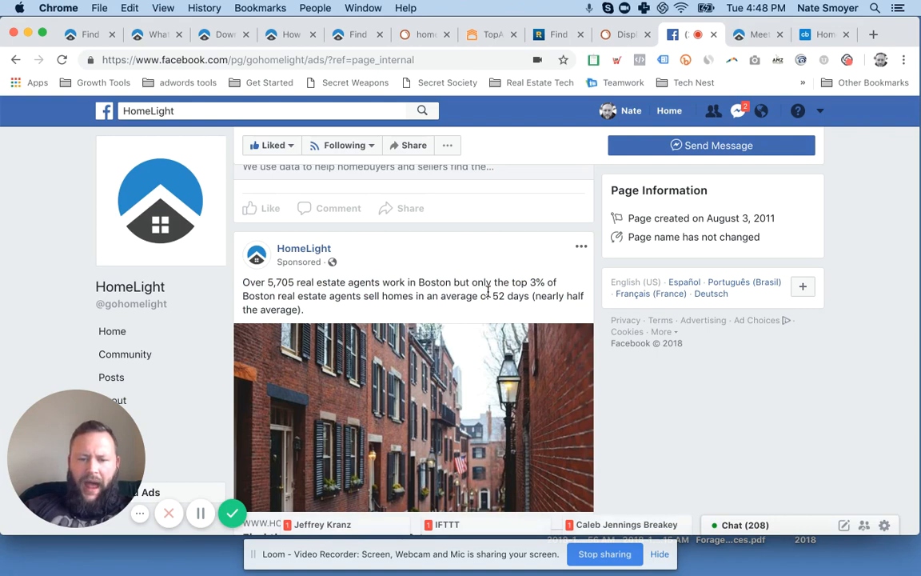
{"action": "scroll", "scroll_direction": "down", "scroll_amount": 3}
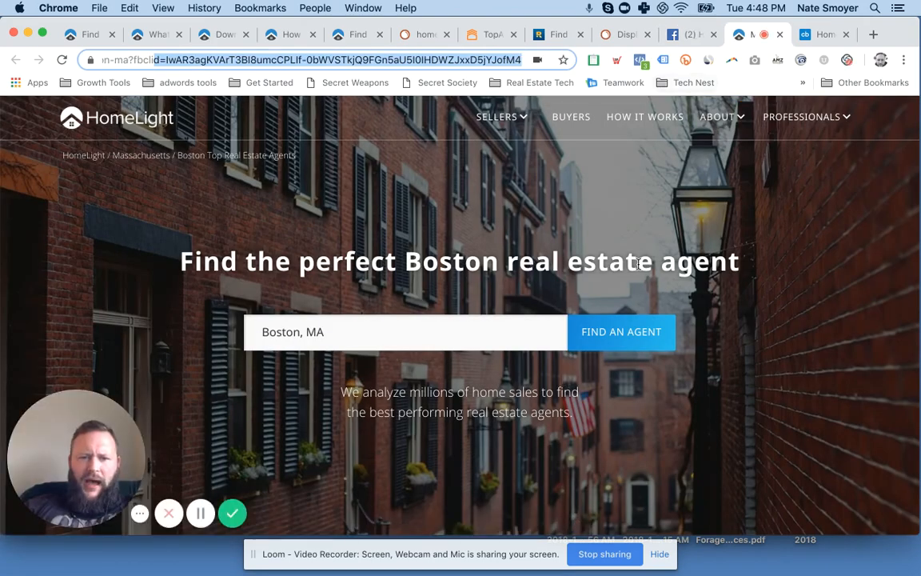
{"action": "scroll", "scroll_direction": "down", "scroll_amount": 3}
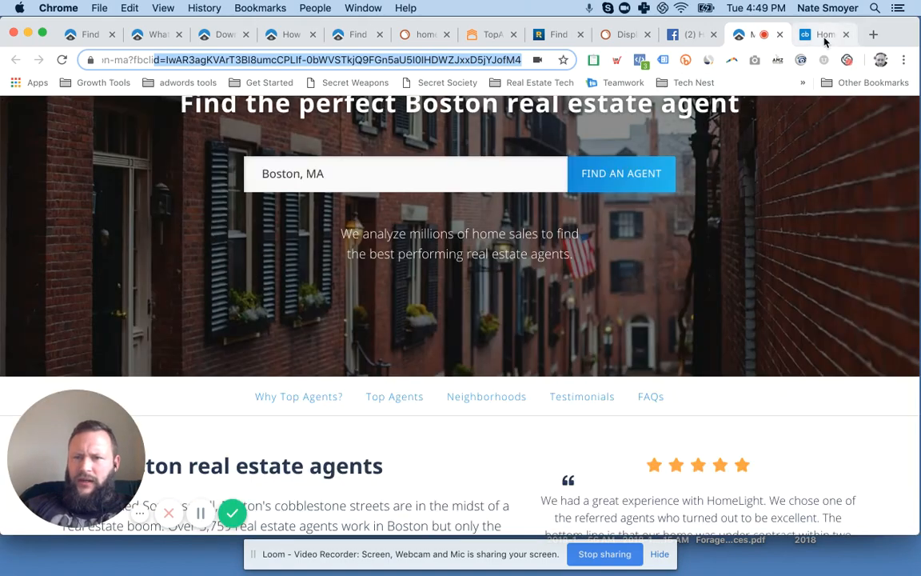
Step: Review HomeLight's Crunchbase funding: $55.5M over 5 rounds, latest an August 2017 Series B, then return to Overview
{"action": "left_click", "coordinate": [826, 34]}
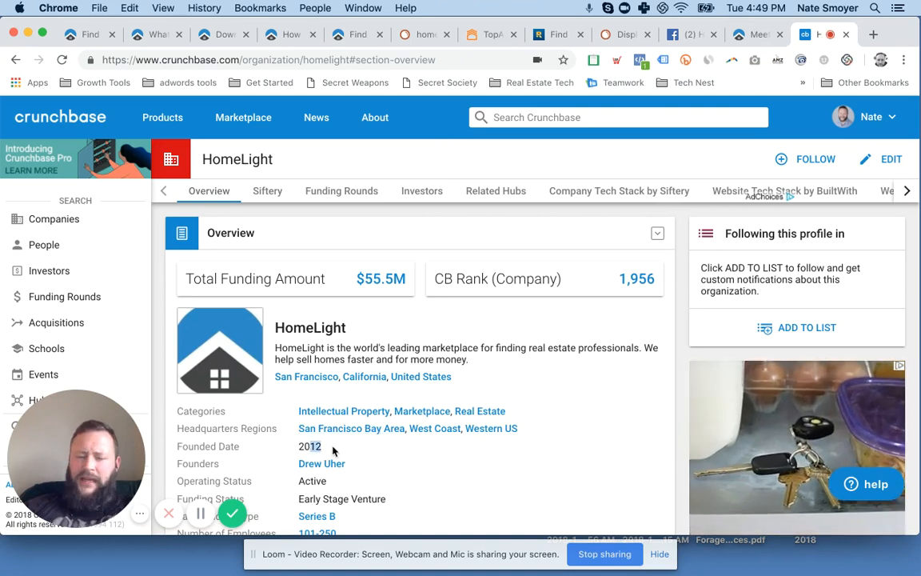
{"action": "mouse_move", "coordinate": [605, 389]}
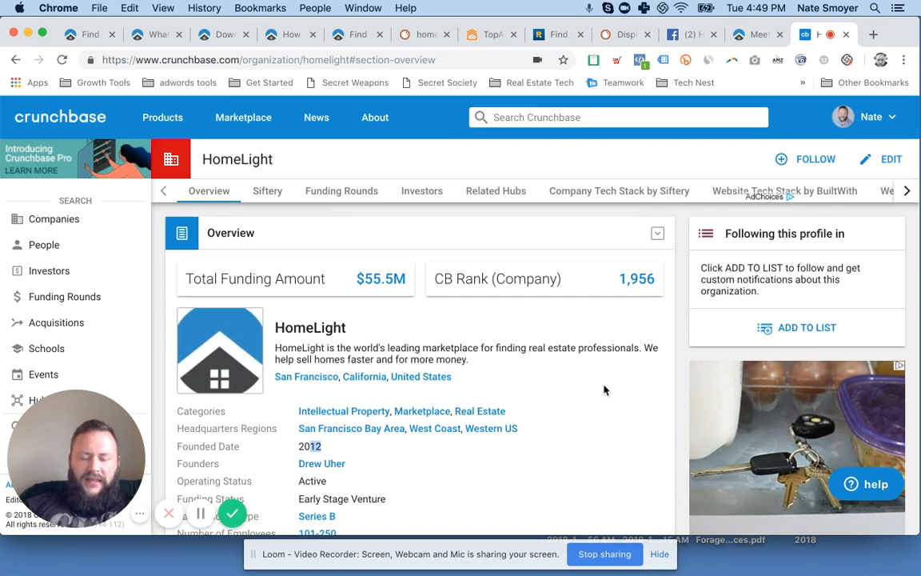
{"action": "scroll", "scroll_direction": "down", "scroll_amount": 3}
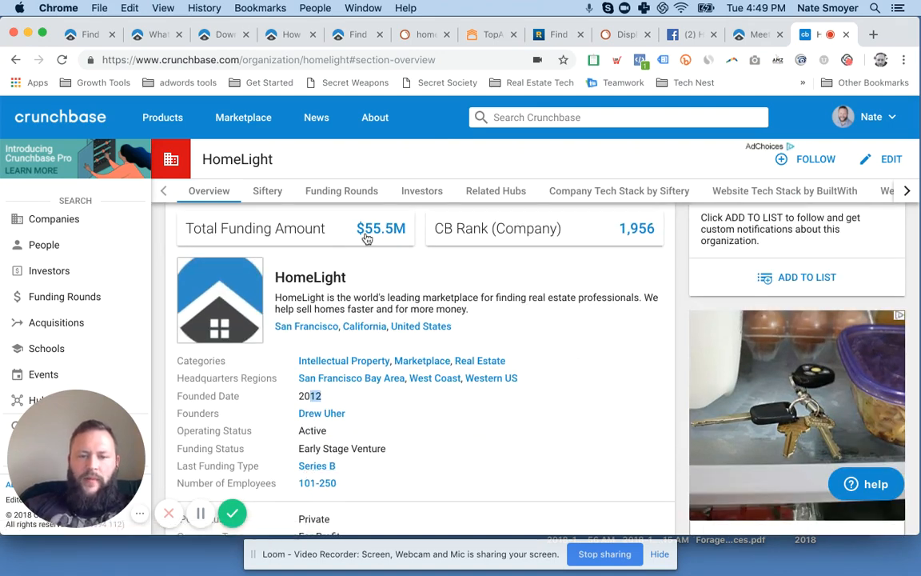
{"action": "mouse_move", "coordinate": [475, 275]}
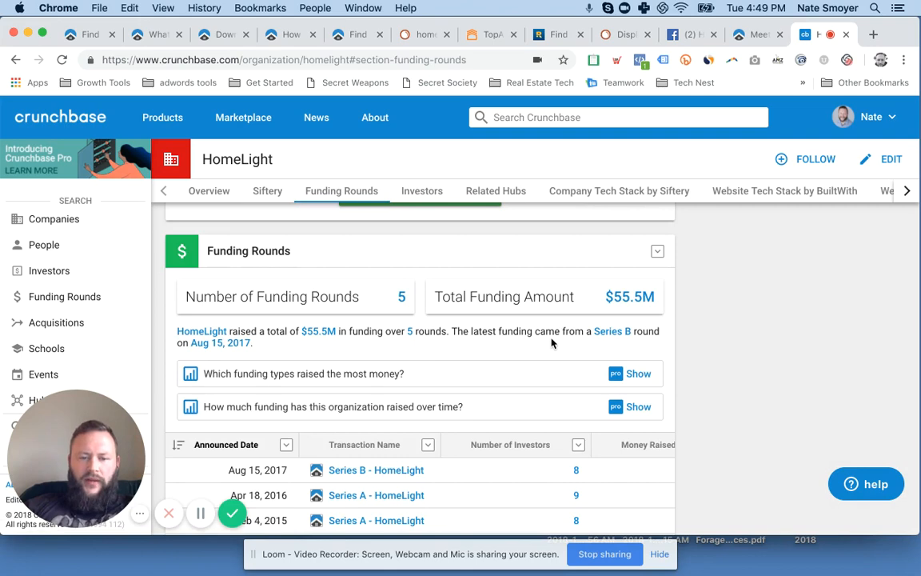
{"action": "scroll", "scroll_direction": "down", "scroll_amount": 3}
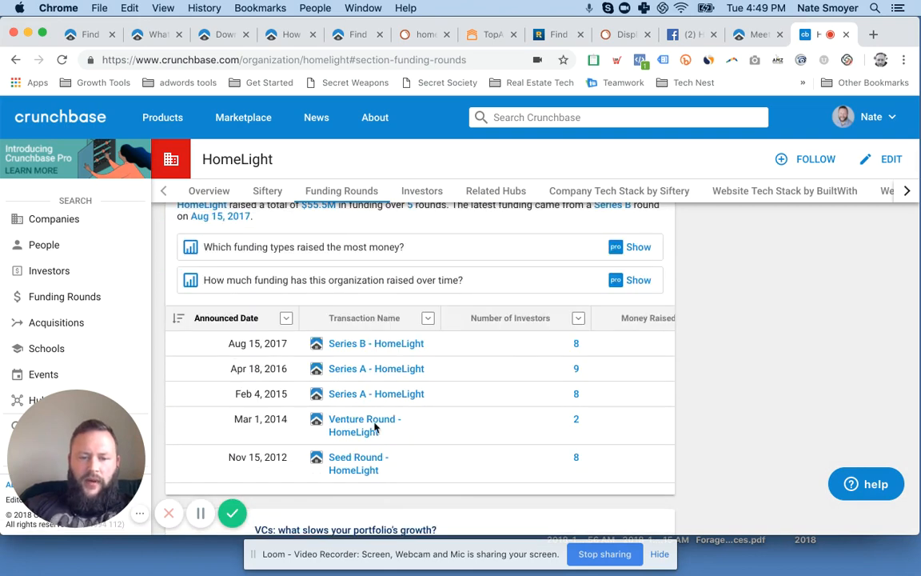
{"action": "mouse_move", "coordinate": [520, 444]}
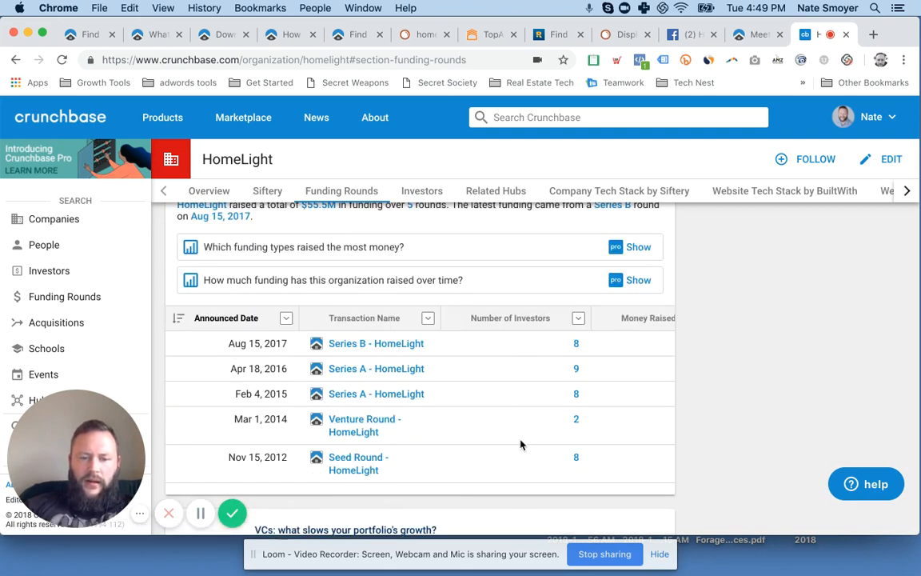
{"action": "scroll", "scroll_direction": "down", "scroll_amount": 3}
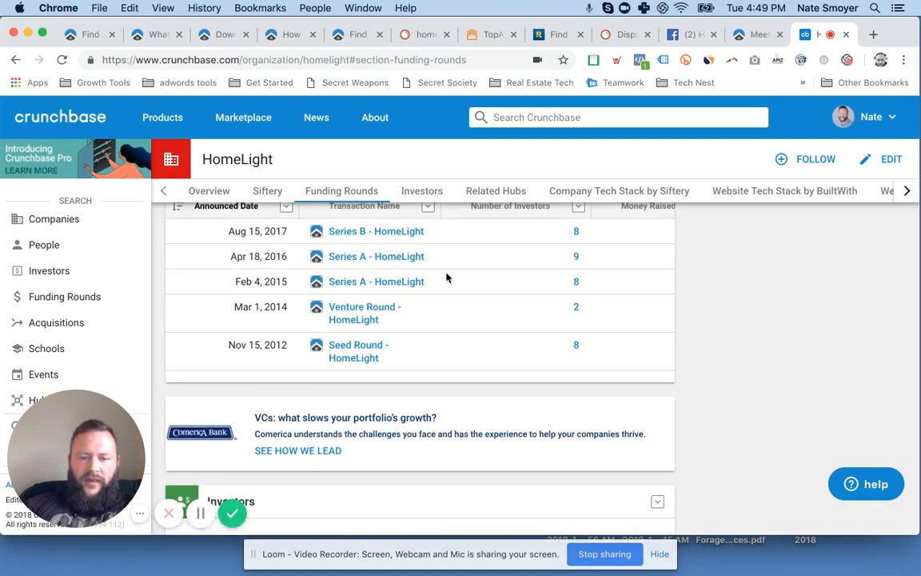
{"action": "left_click", "coordinate": [421, 190]}
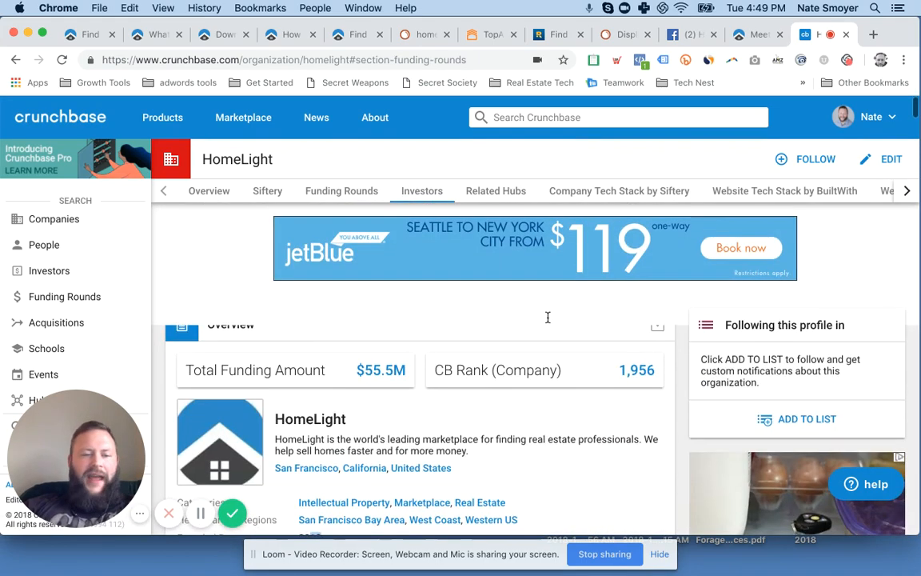
{"action": "left_click", "coordinate": [209, 190]}
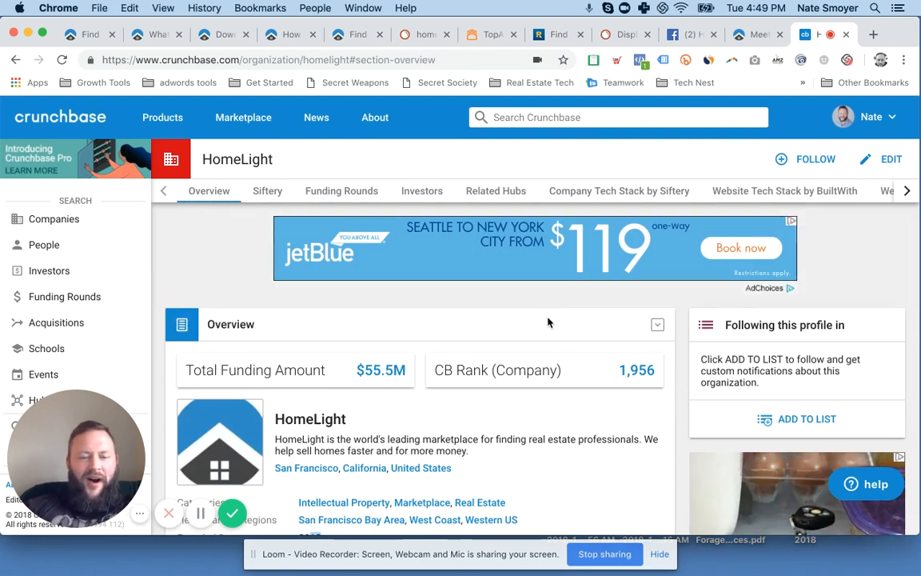
{"action": "mouse_move", "coordinate": [624, 84]}
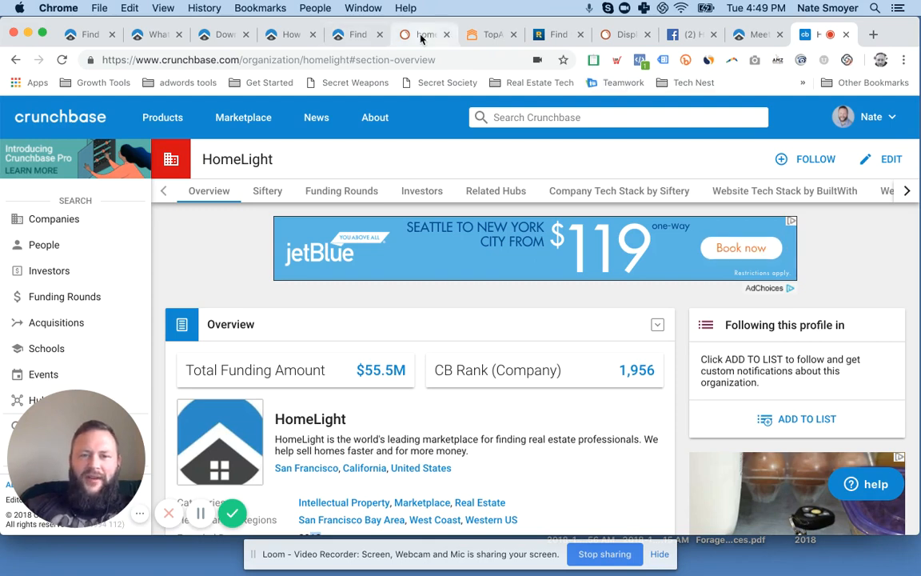
{"action": "mouse_move", "coordinate": [423, 35]}
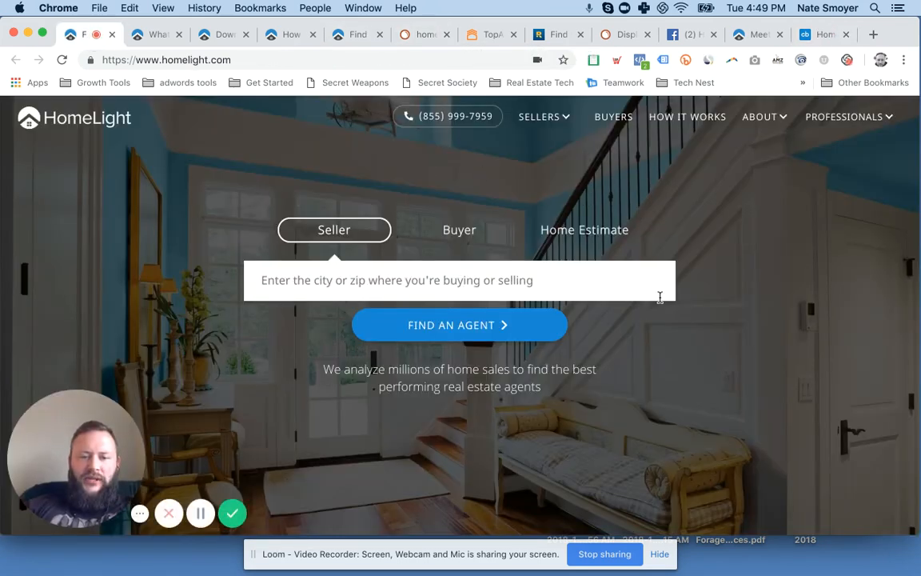
Step: Scroll the homepage through seller and buyer sections and highlight the middle customer testimonial quote
{"action": "scroll", "scroll_direction": "down", "scroll_amount": 3}
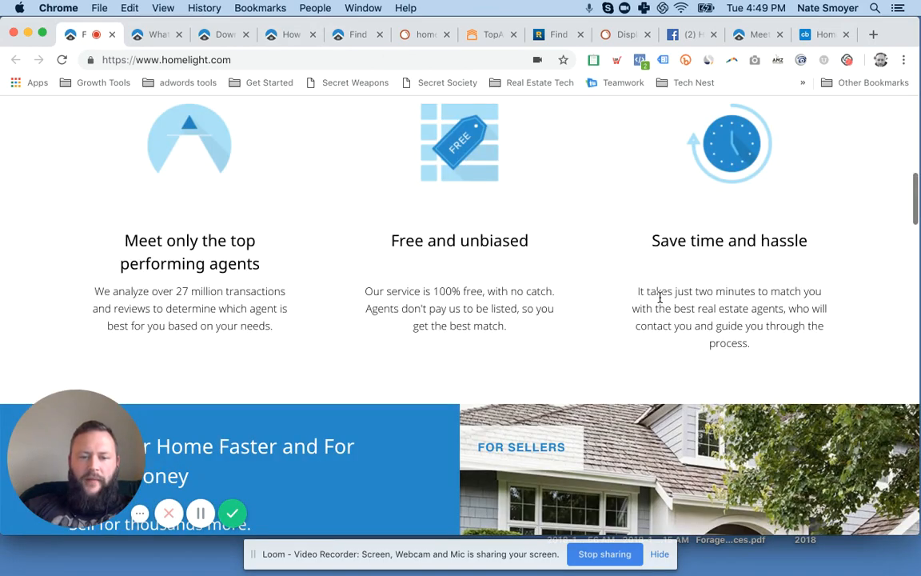
{"action": "mouse_move", "coordinate": [403, 245]}
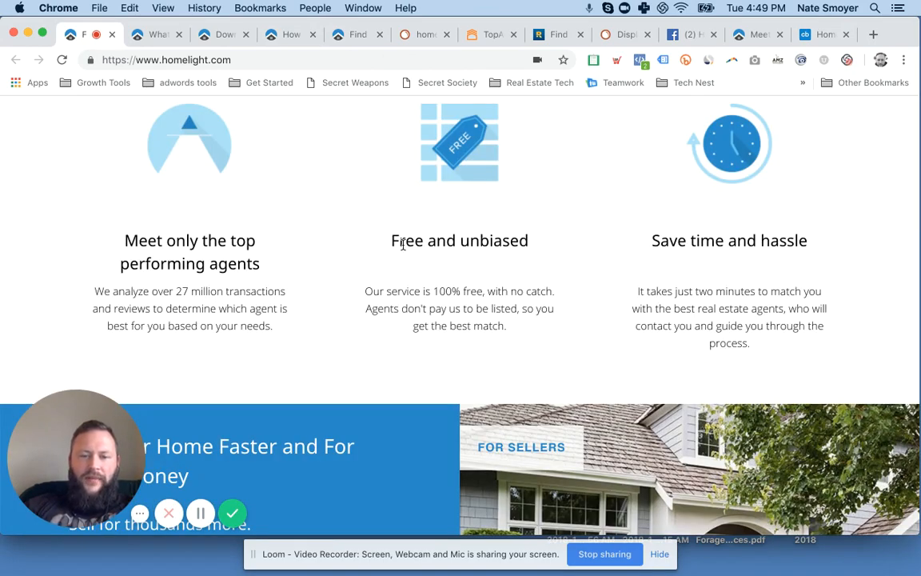
{"action": "mouse_move", "coordinate": [356, 322]}
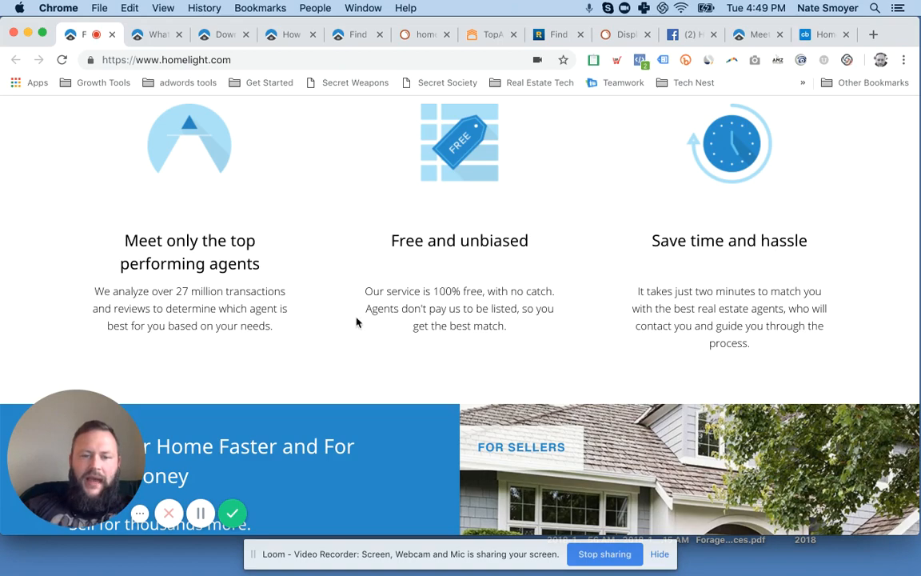
{"action": "scroll", "scroll_direction": "down", "scroll_amount": 3}
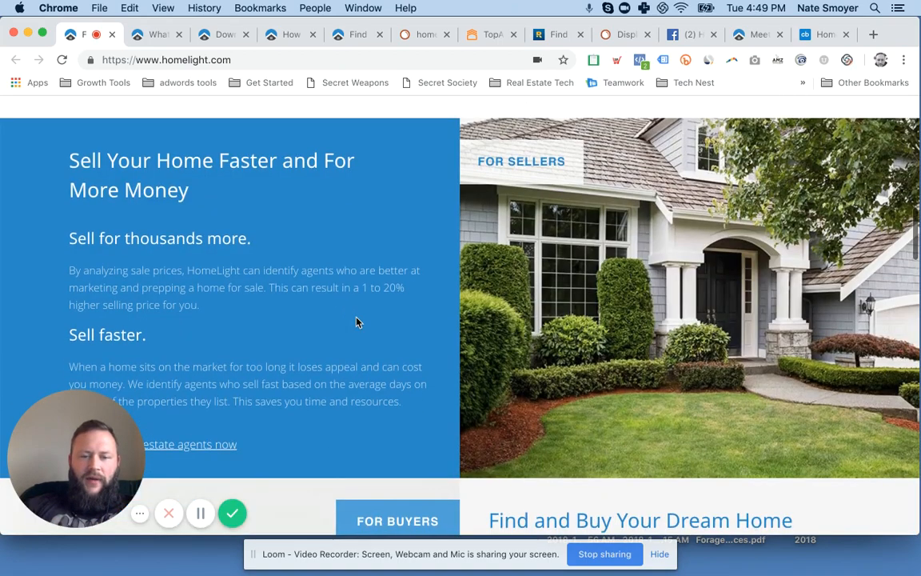
{"action": "scroll", "scroll_direction": "down", "scroll_amount": 3}
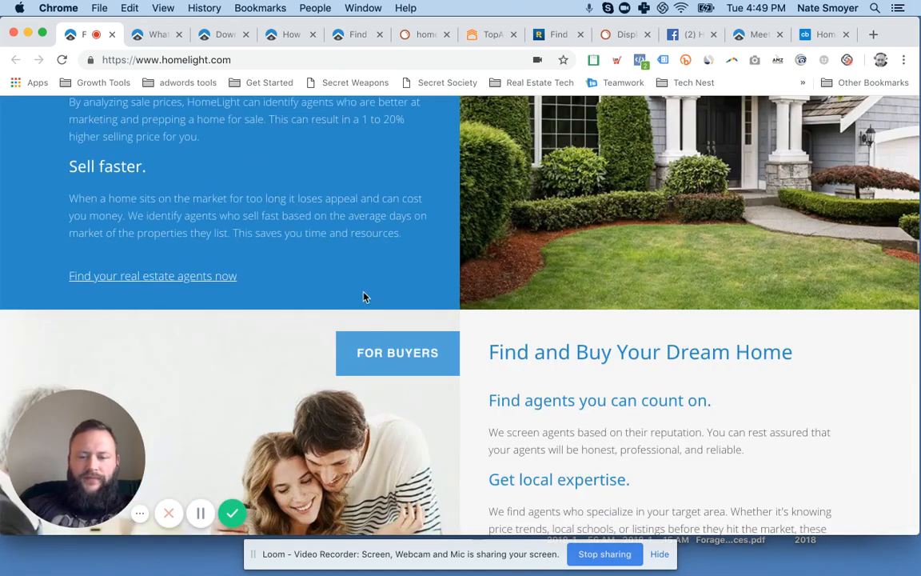
{"action": "mouse_move", "coordinate": [388, 248]}
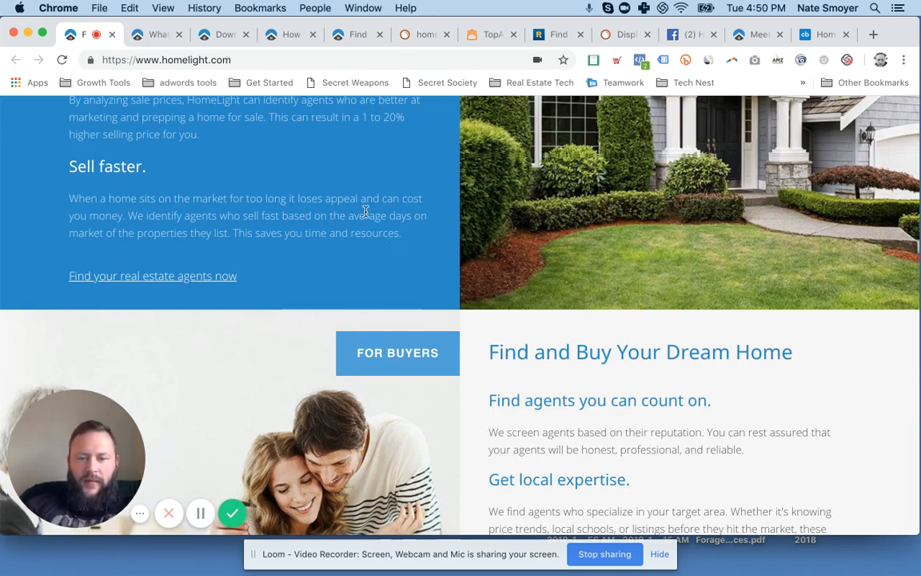
{"action": "scroll", "scroll_direction": "down", "scroll_amount": 3}
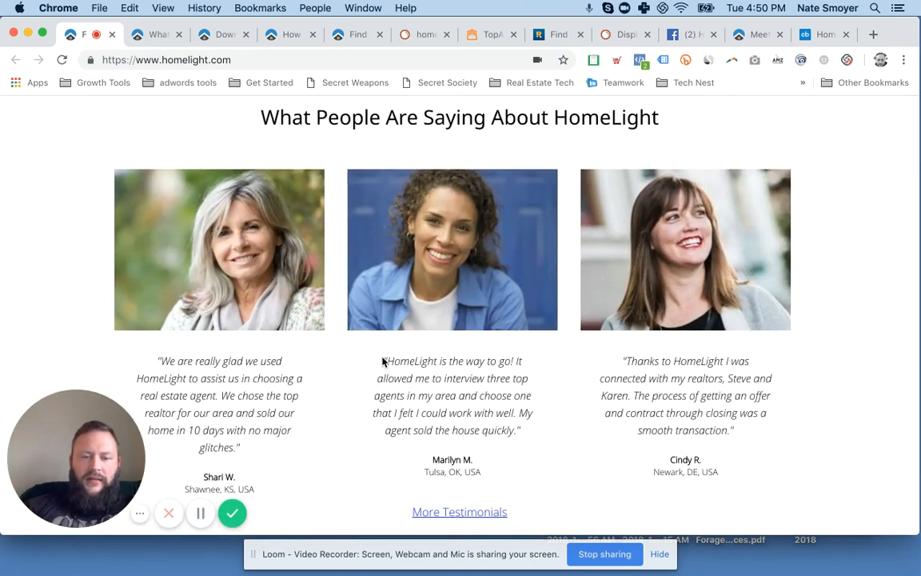
{"action": "left_click_drag", "start_coordinate": [382, 360], "coordinate": [520, 430]}
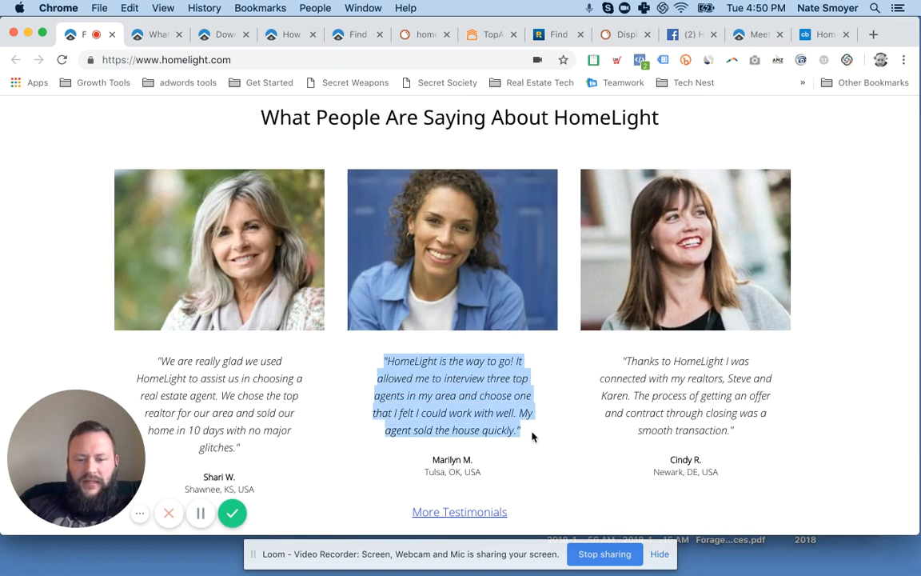